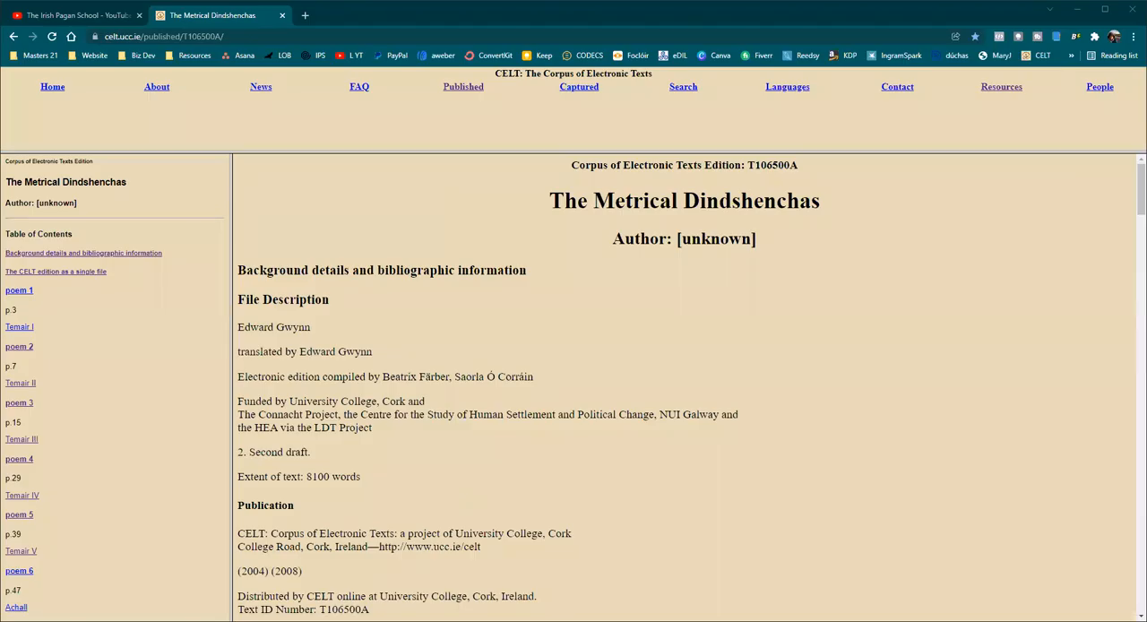
mouse_move(911, 452)
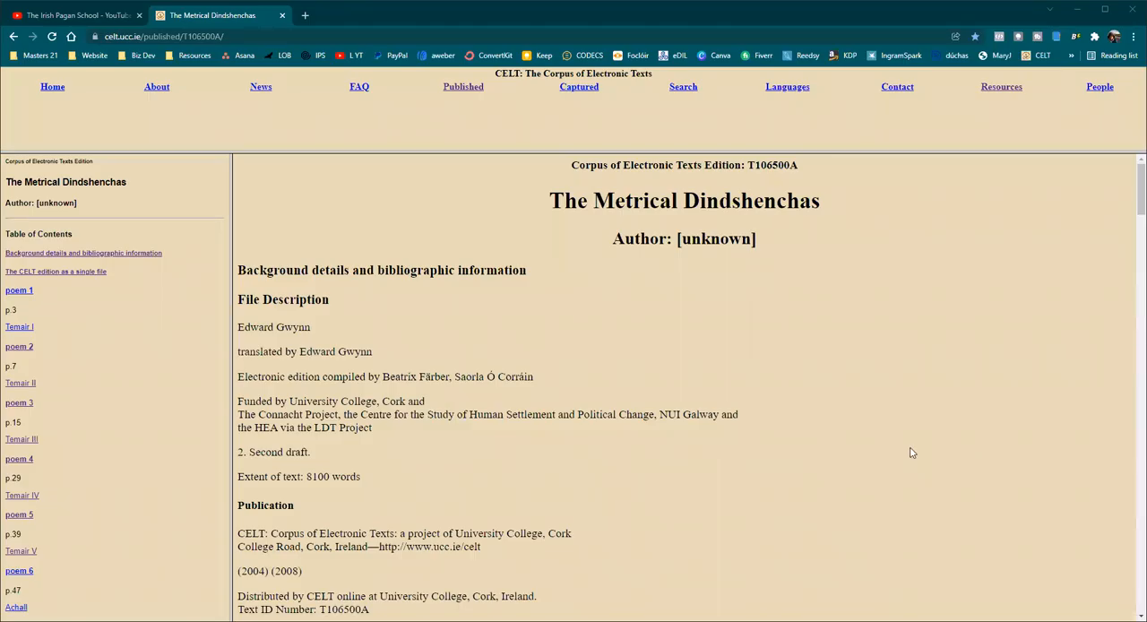
mouse_move(942, 452)
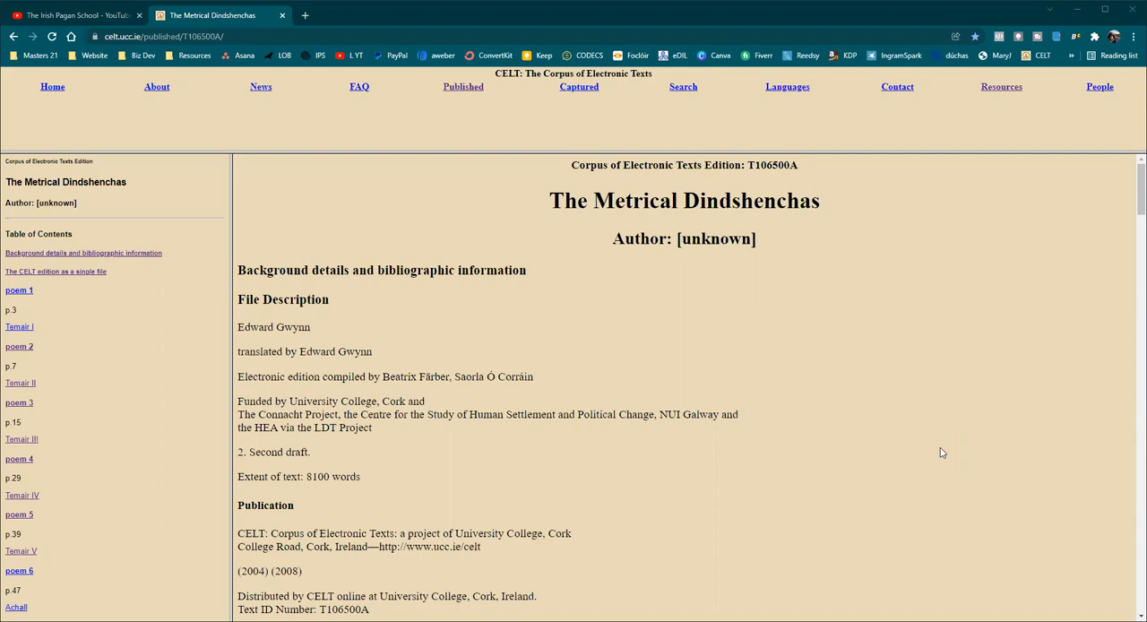
mouse_move(936, 467)
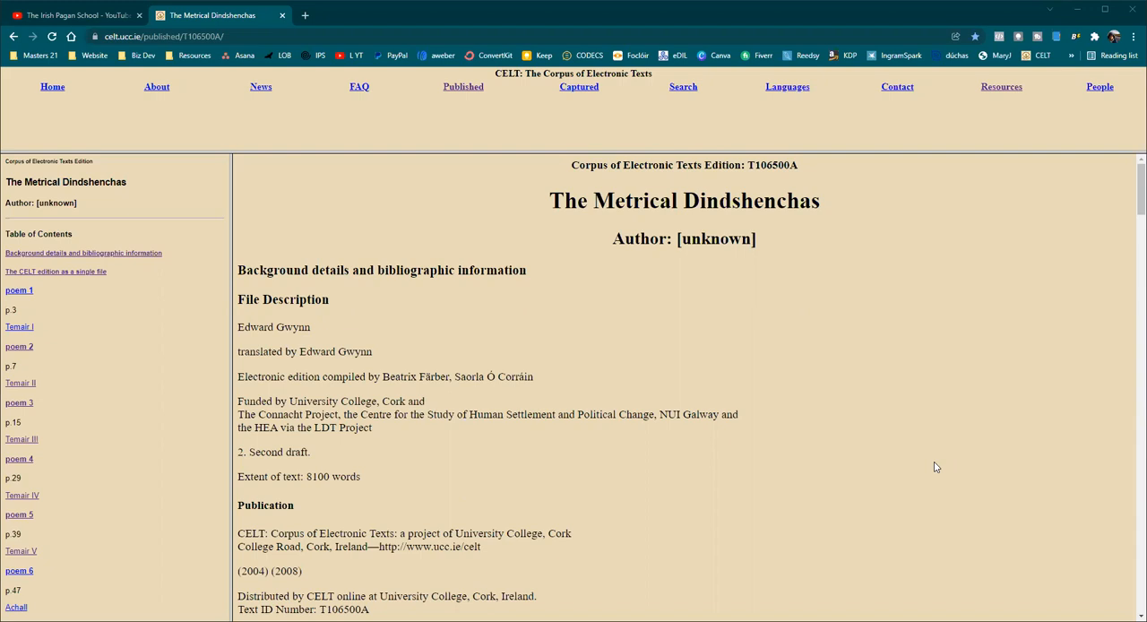
mouse_move(941, 464)
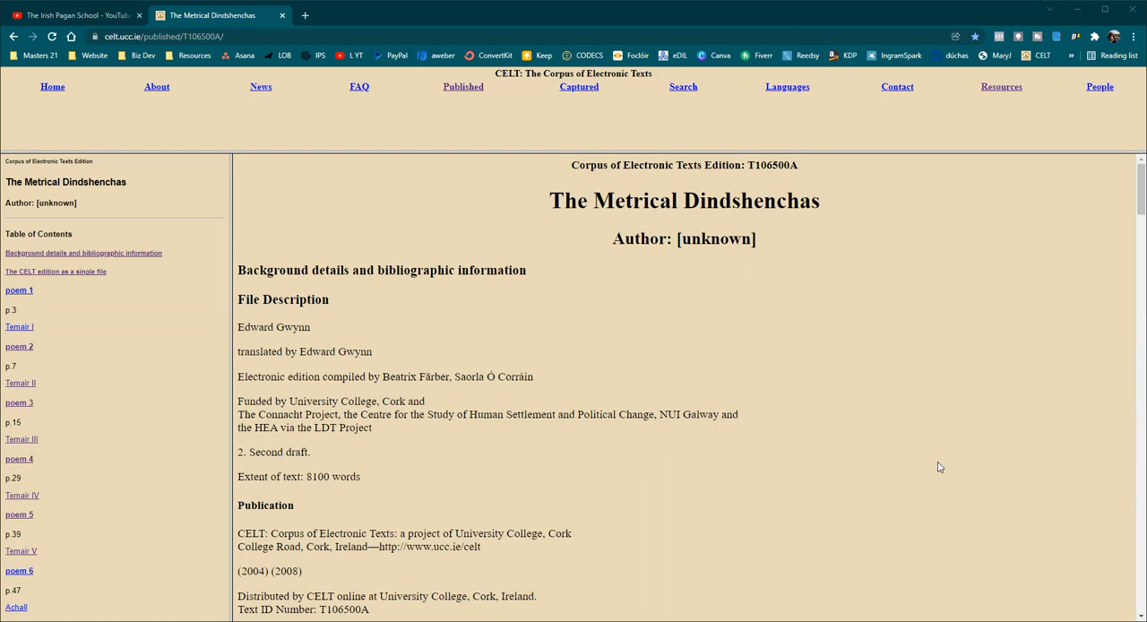
mouse_move(942, 472)
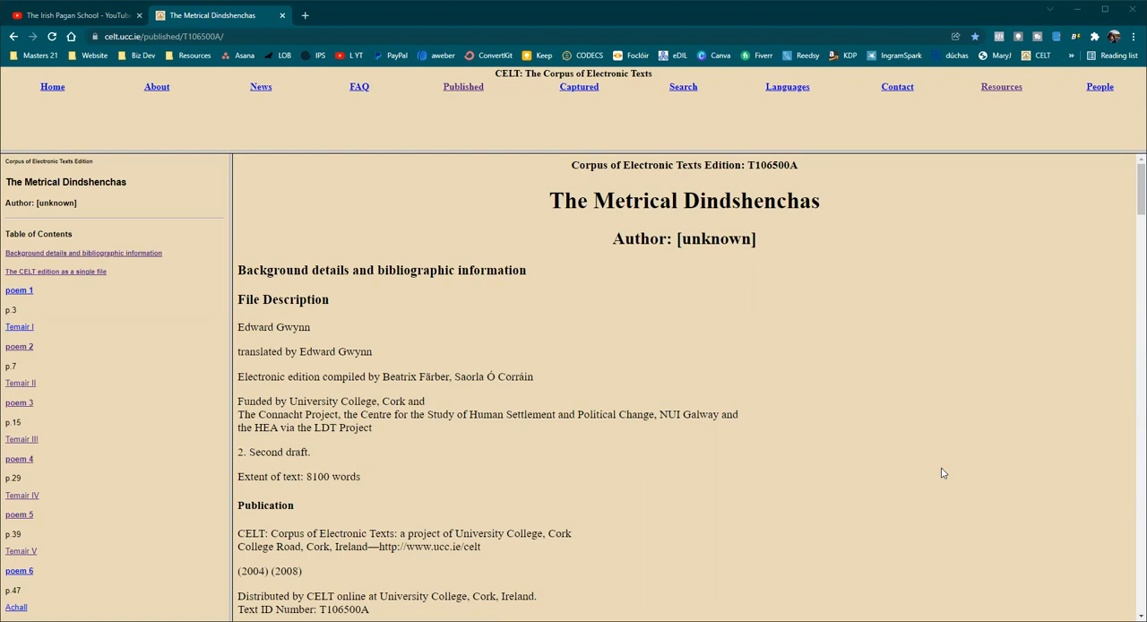
mouse_move(836, 490)
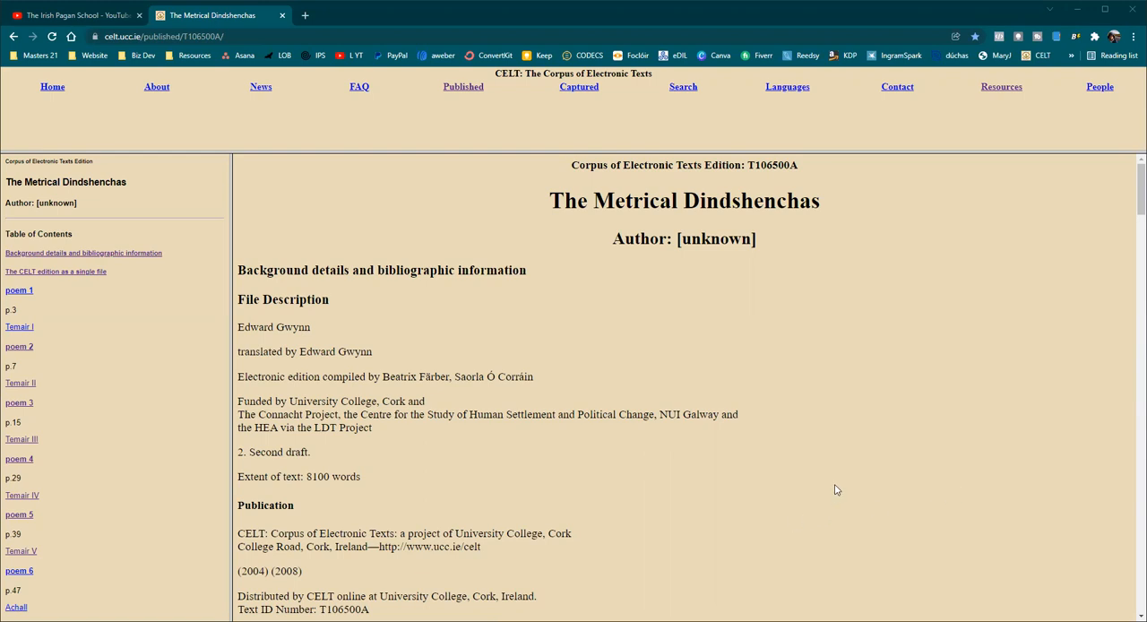
mouse_move(931, 458)
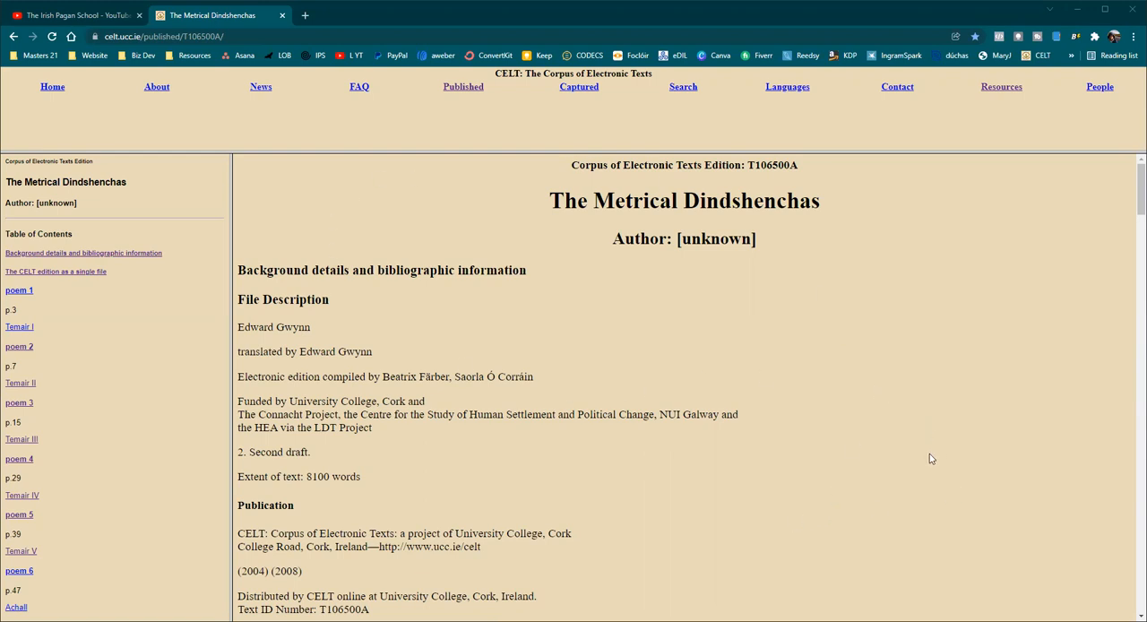
mouse_move(934, 459)
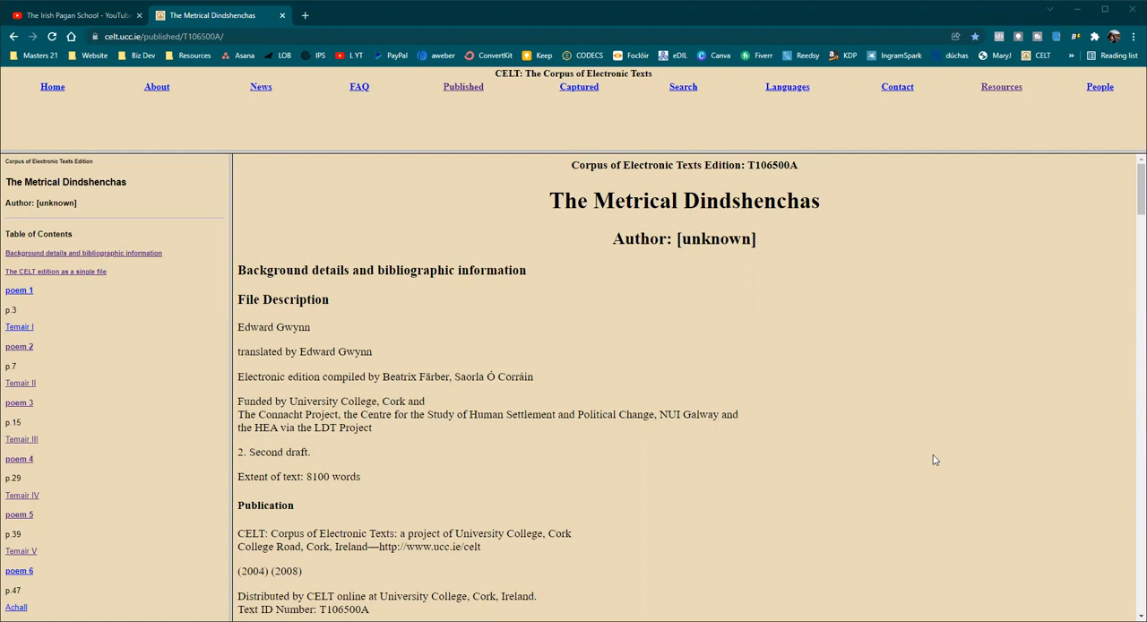
mouse_move(906, 478)
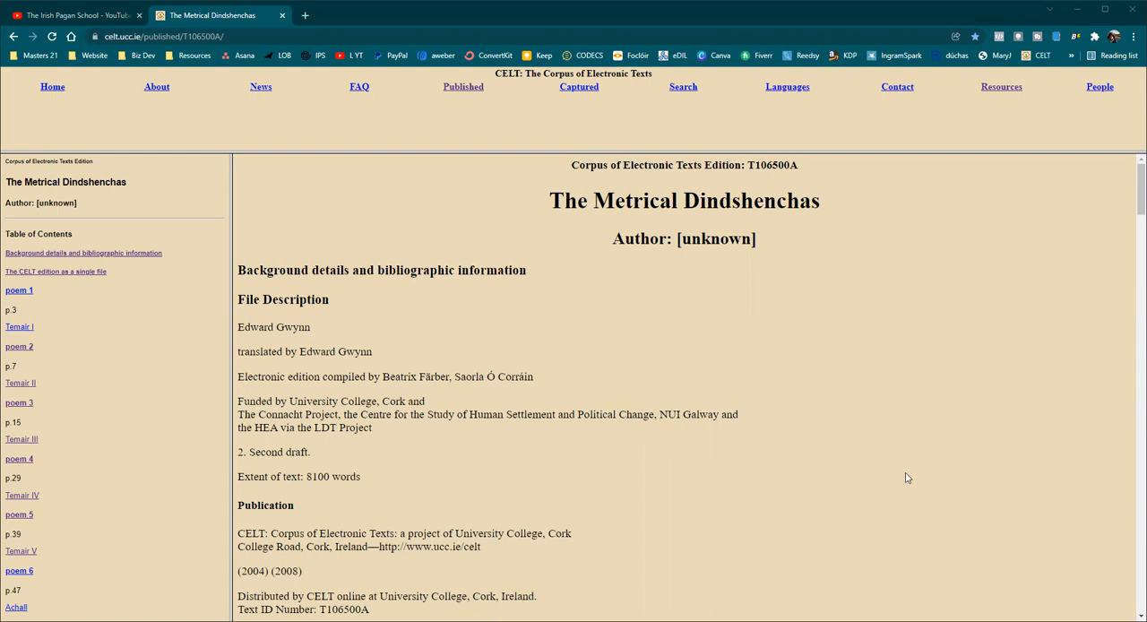
mouse_move(185, 463)
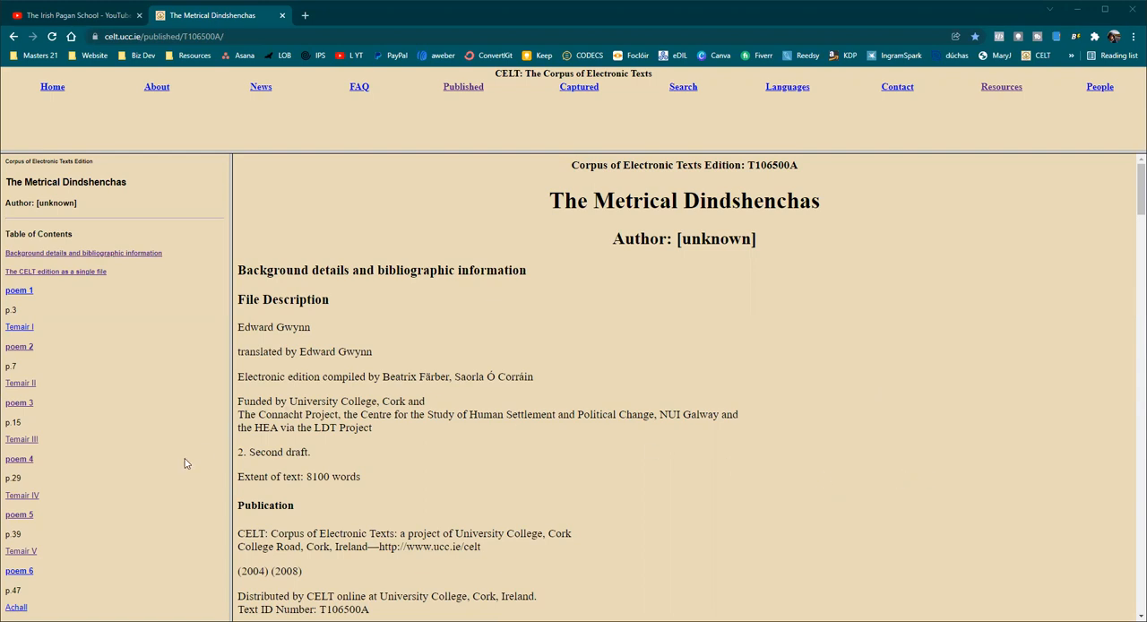
mouse_move(19, 570)
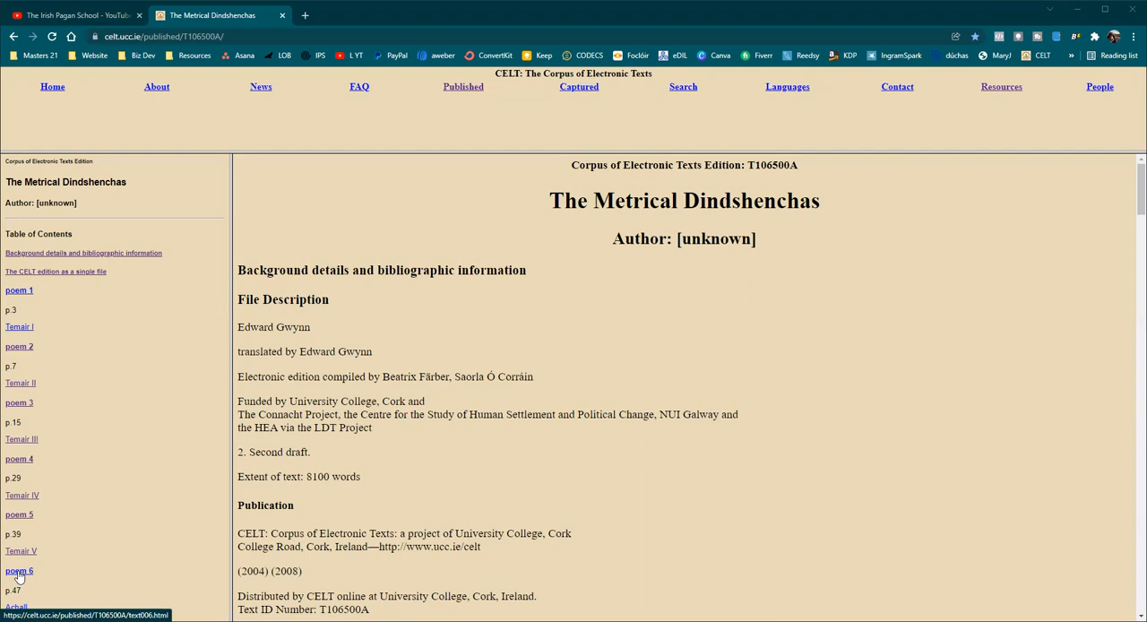
- Open poem 6, 'Achall', from the Metrical Dindshenchas table of contents
left_click(19, 571)
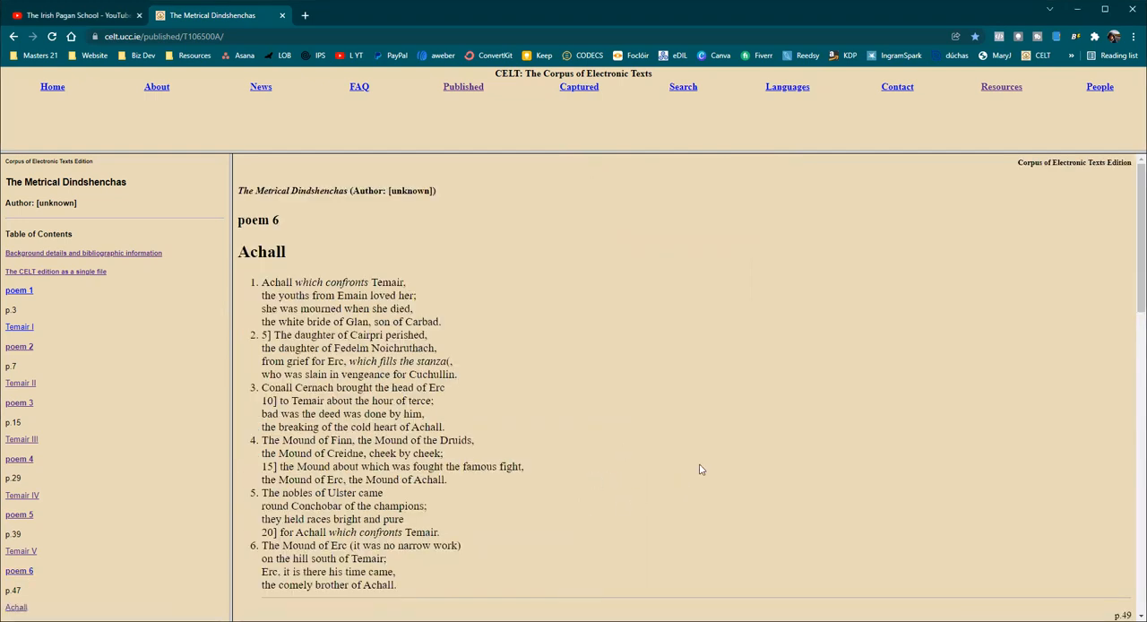
mouse_move(690, 472)
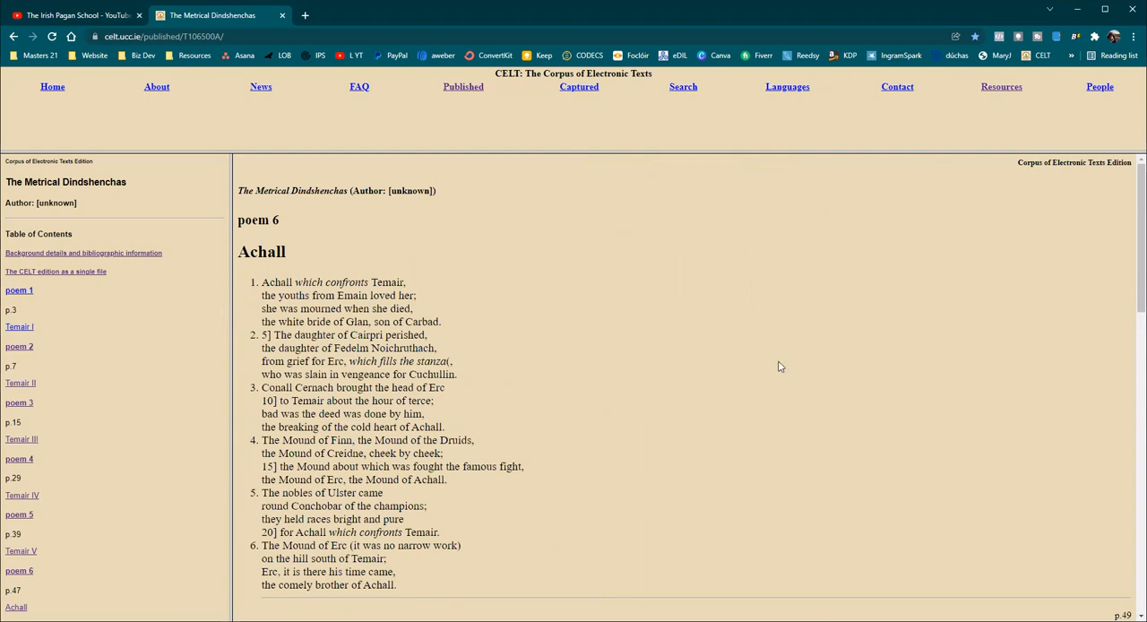
mouse_move(887, 391)
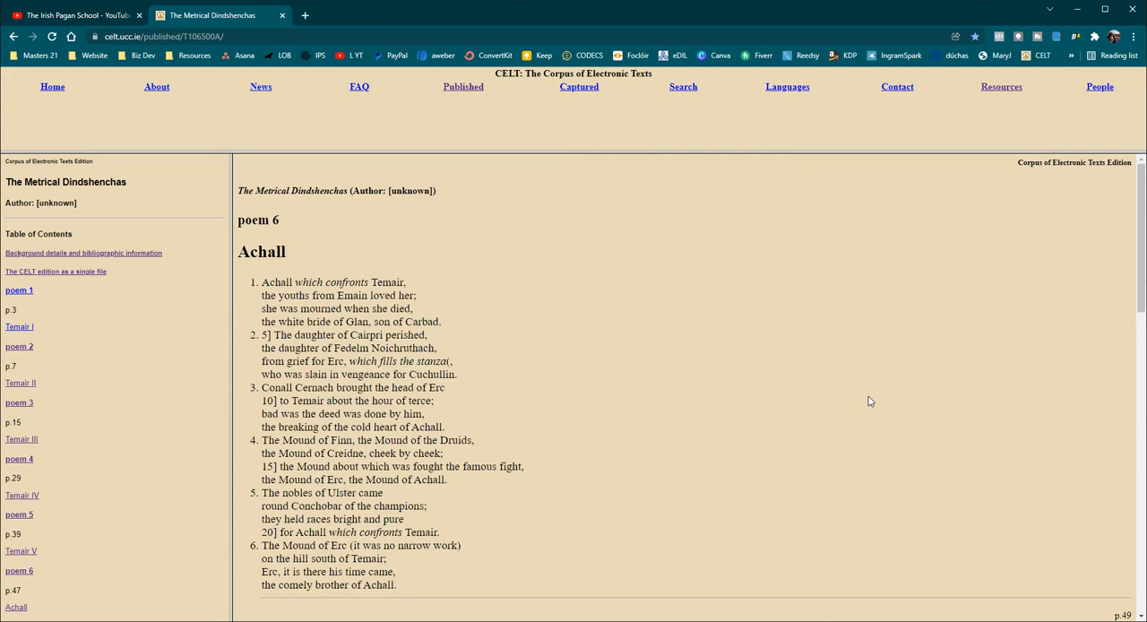
mouse_move(870, 400)
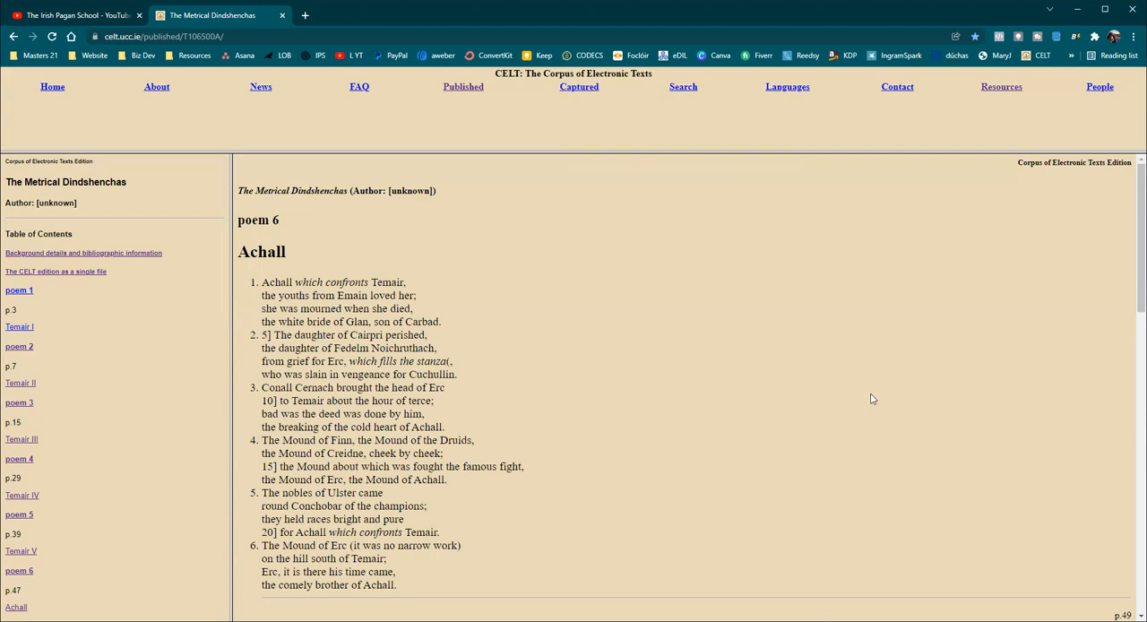
mouse_move(727, 365)
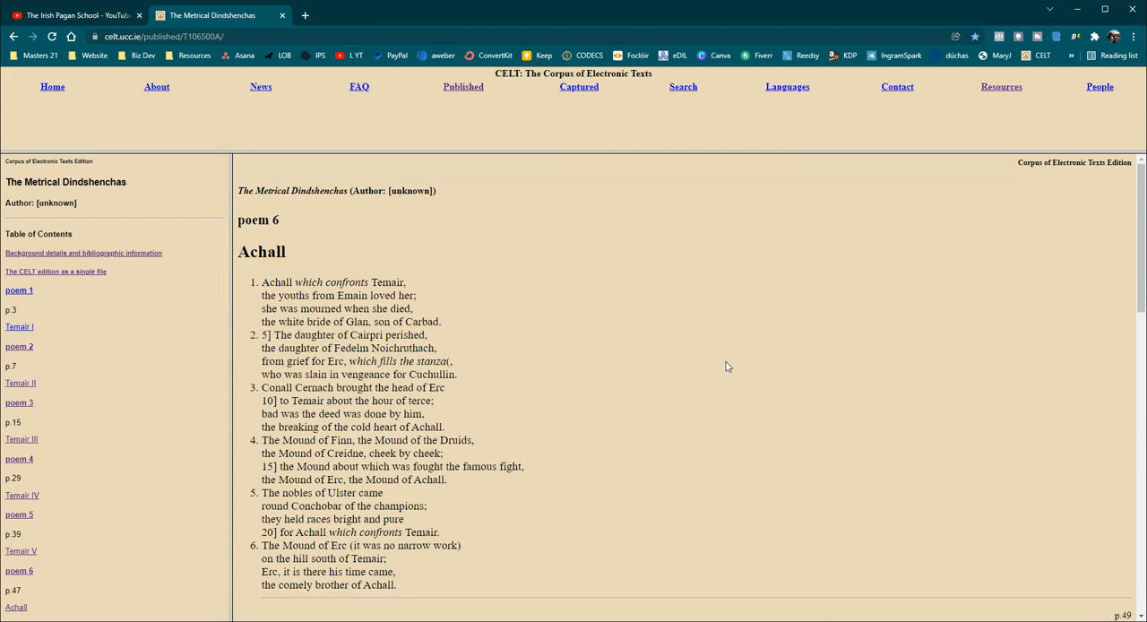
mouse_move(783, 396)
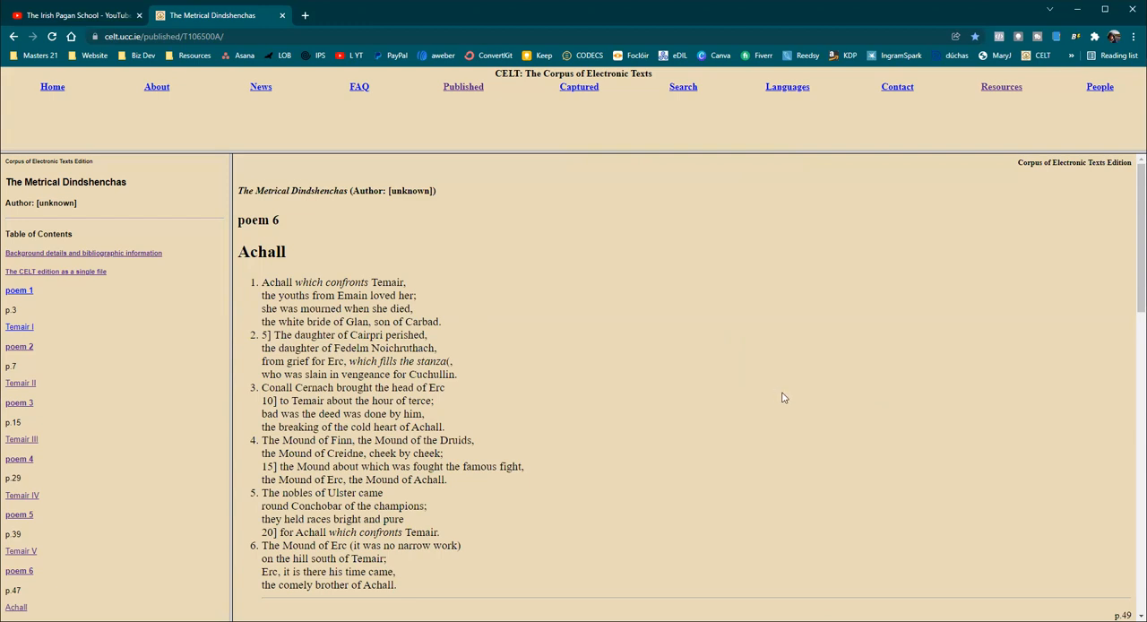
mouse_move(786, 397)
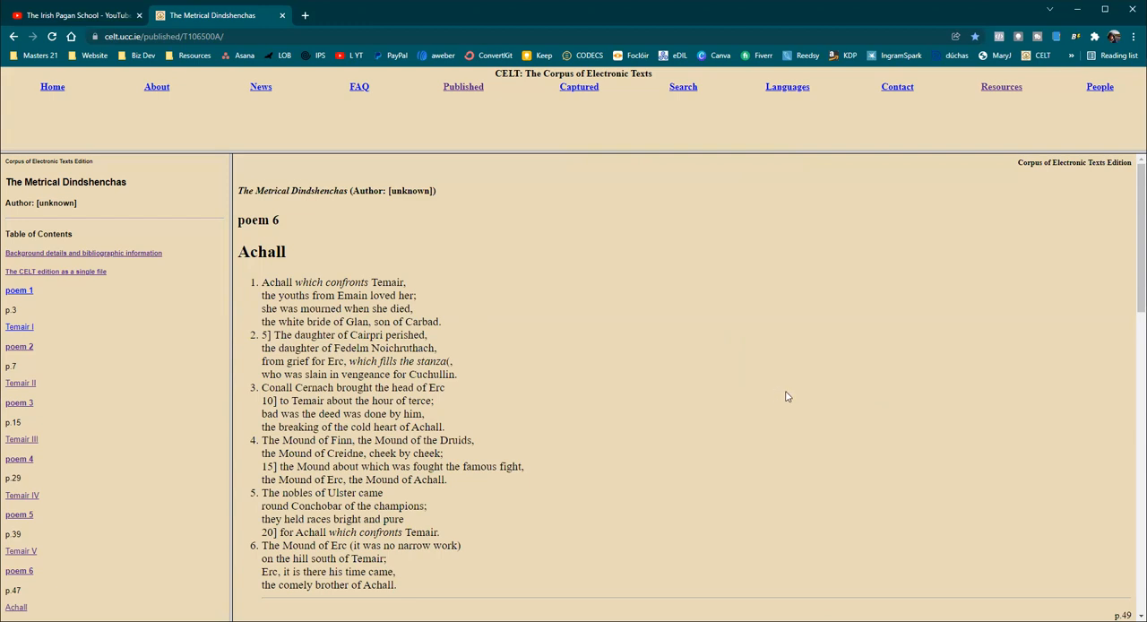
mouse_move(792, 395)
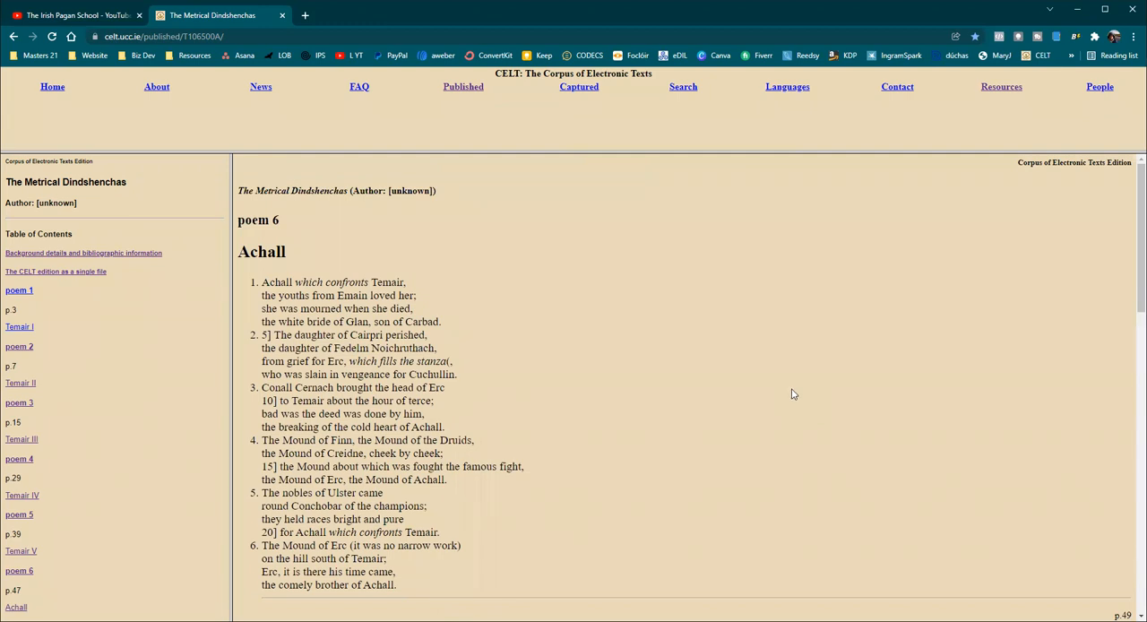
mouse_move(797, 395)
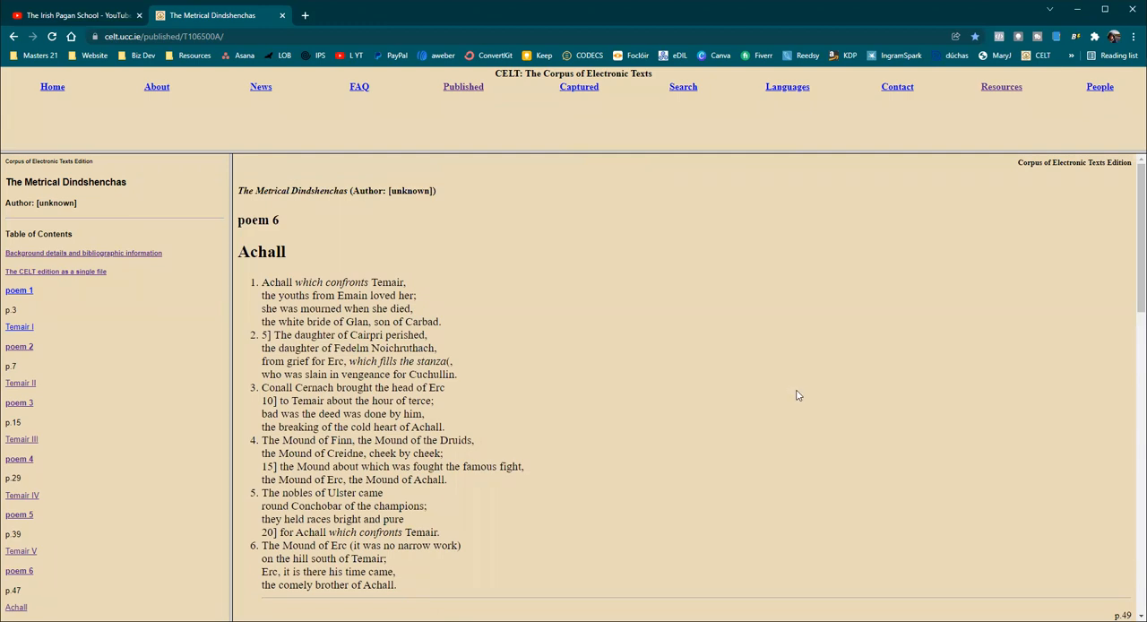
mouse_move(804, 392)
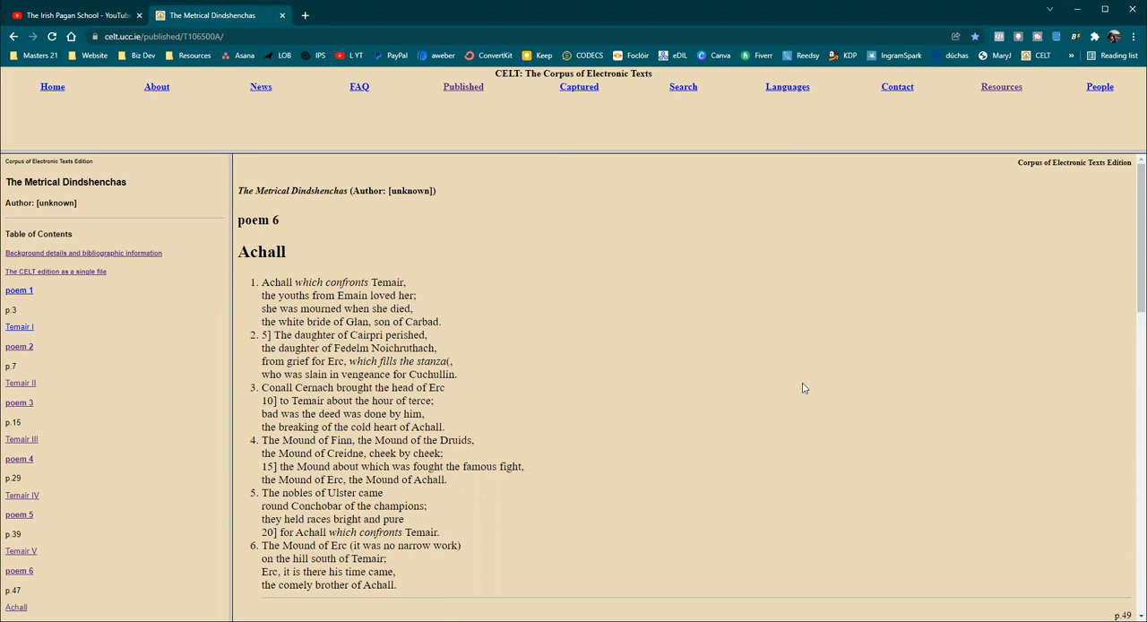
mouse_move(818, 395)
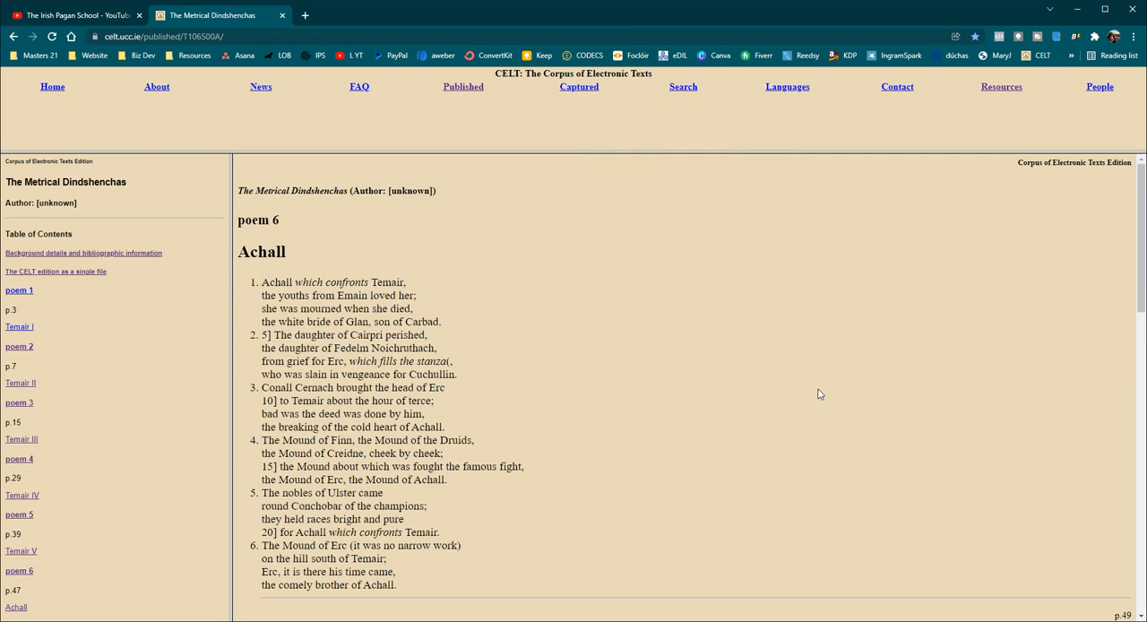
mouse_move(819, 393)
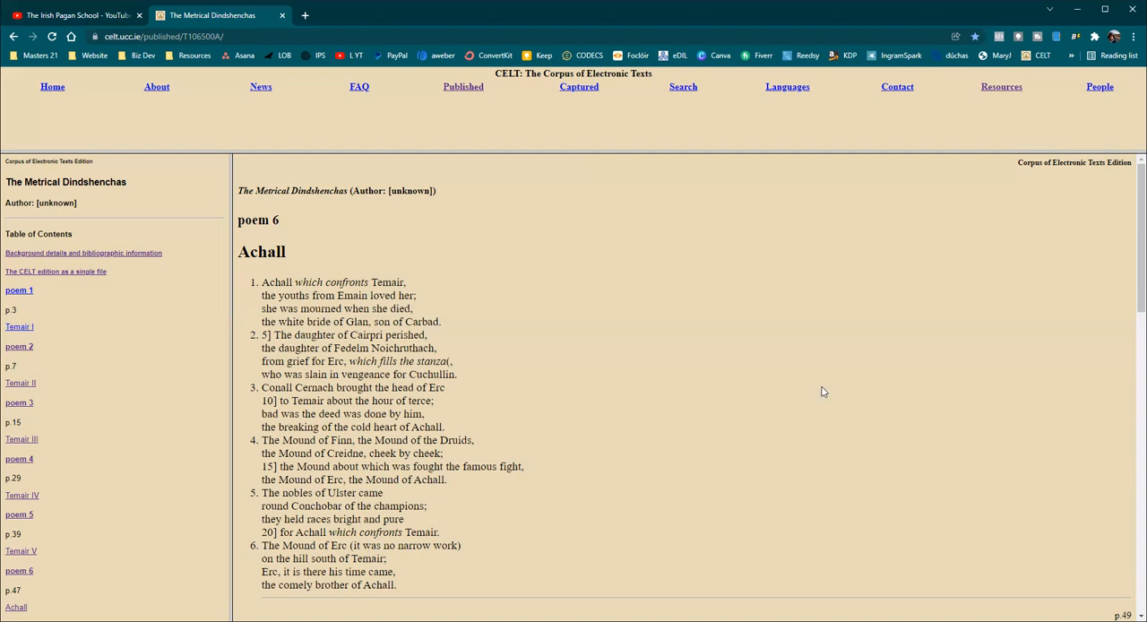
mouse_move(824, 388)
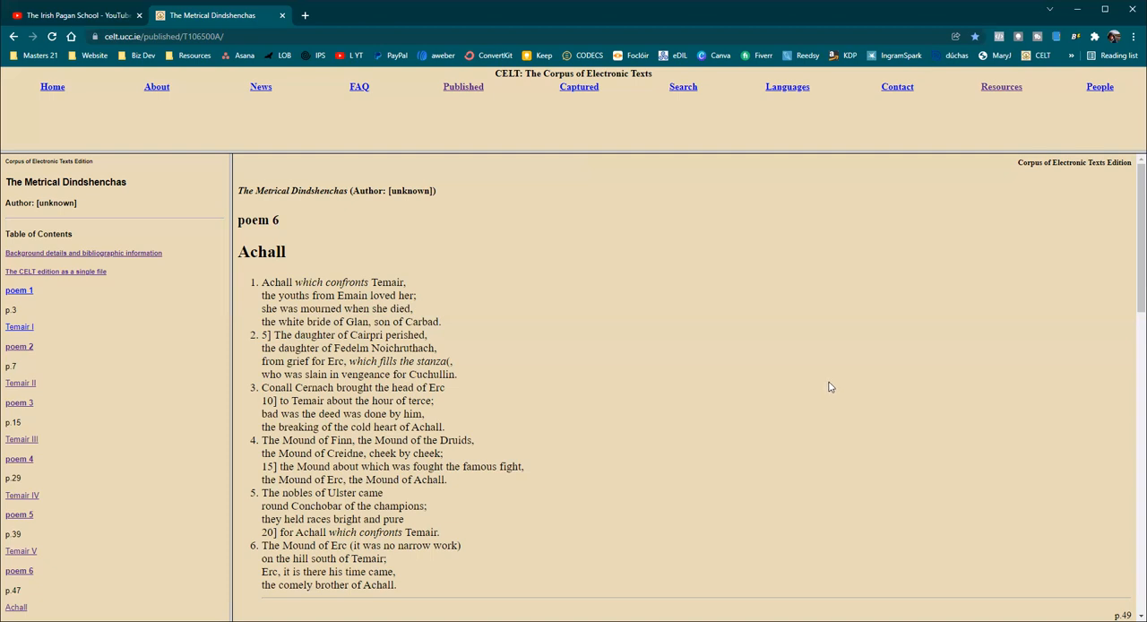
scroll("down", 3)
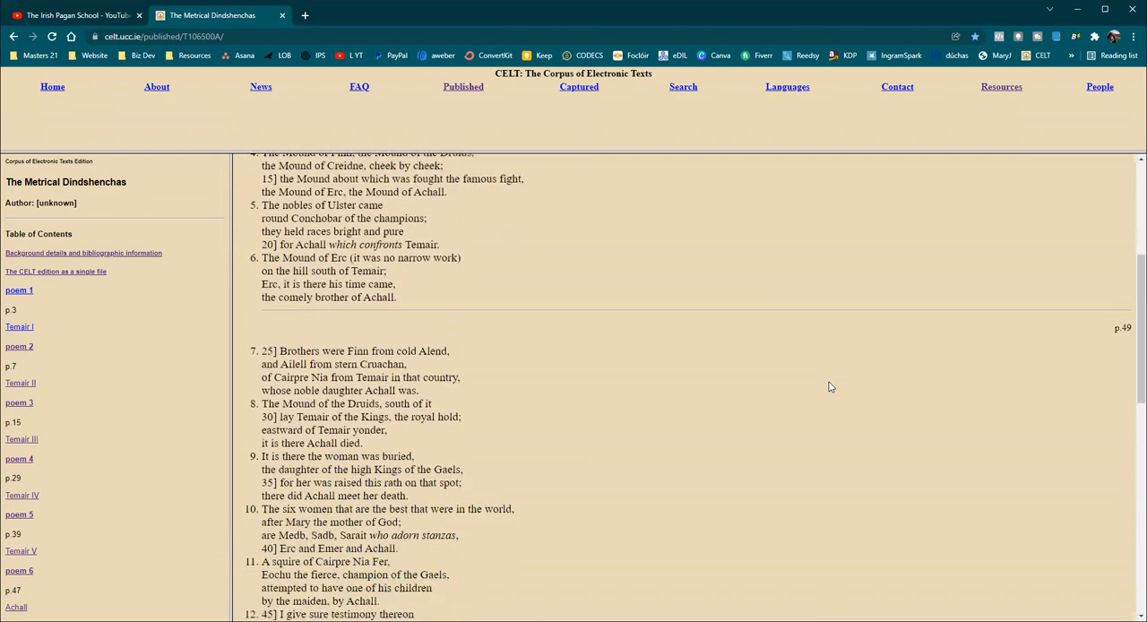
scroll("down", 3)
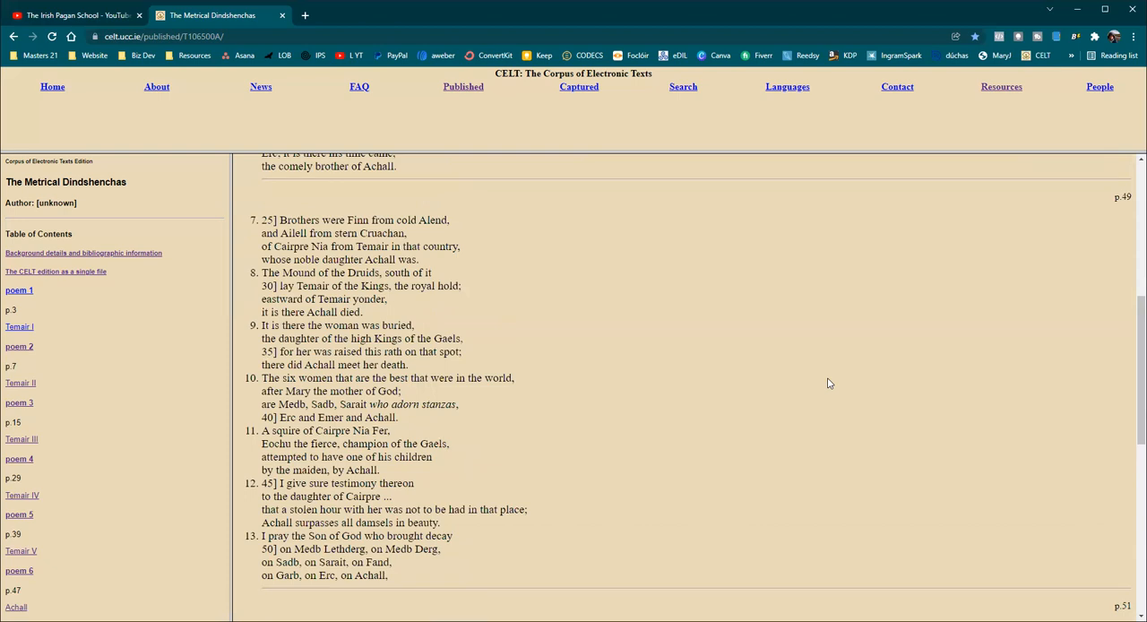
mouse_move(831, 376)
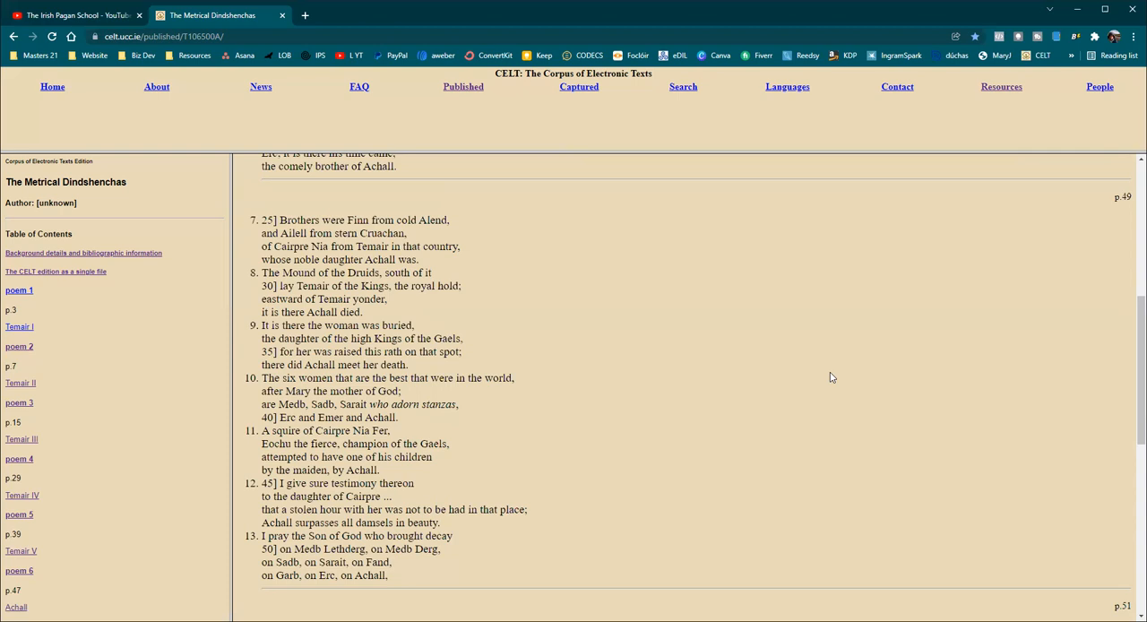
mouse_move(816, 372)
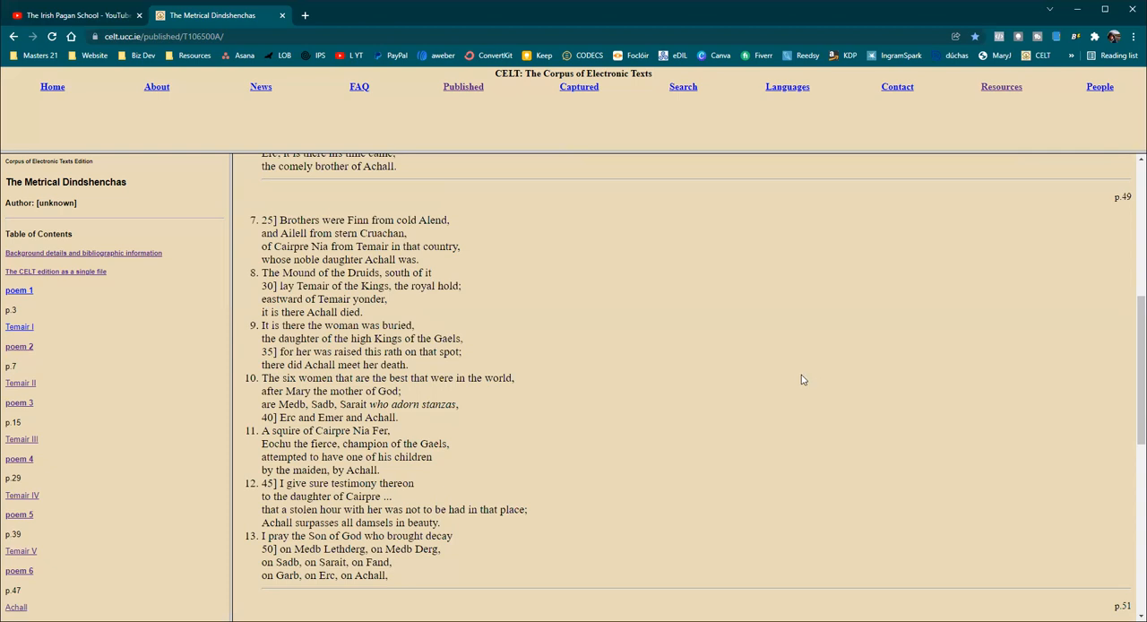
mouse_move(804, 377)
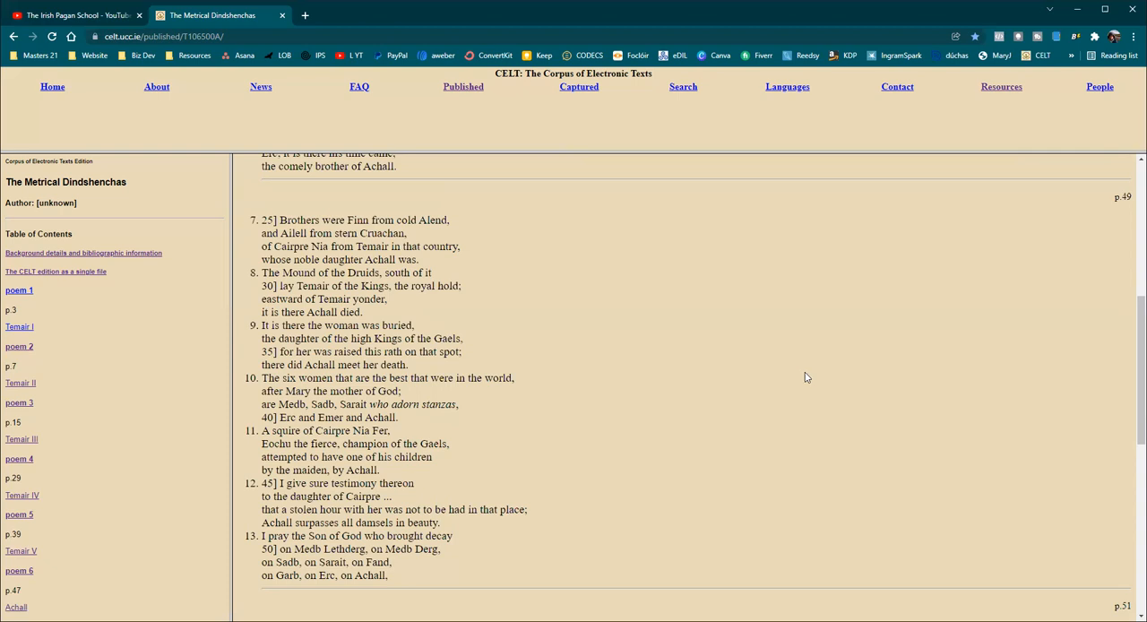
mouse_move(804, 375)
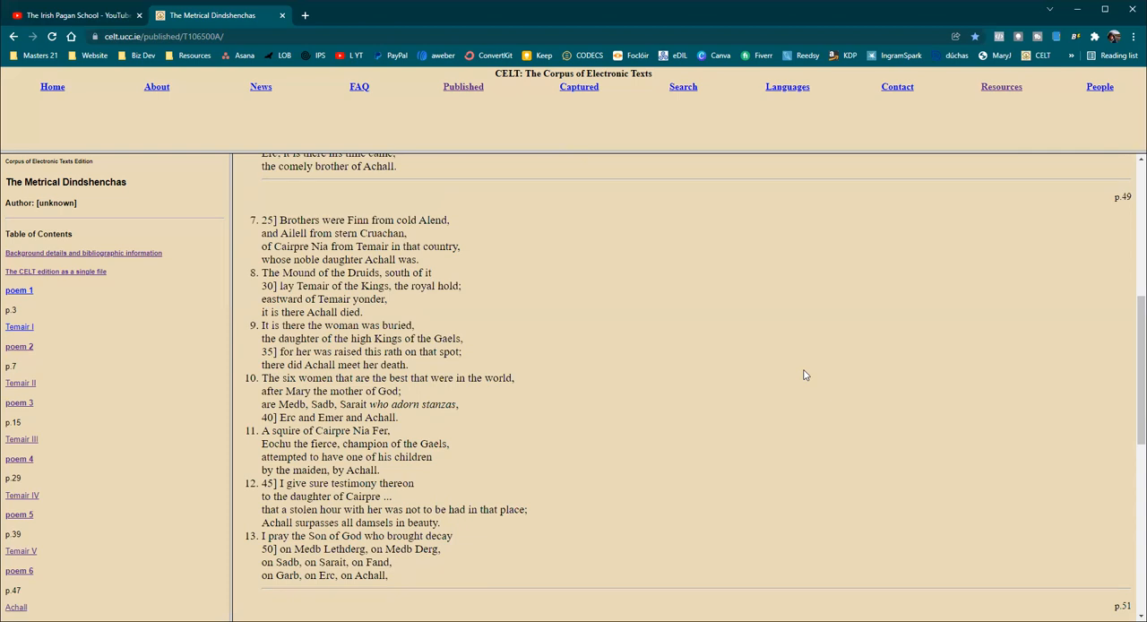
mouse_move(792, 364)
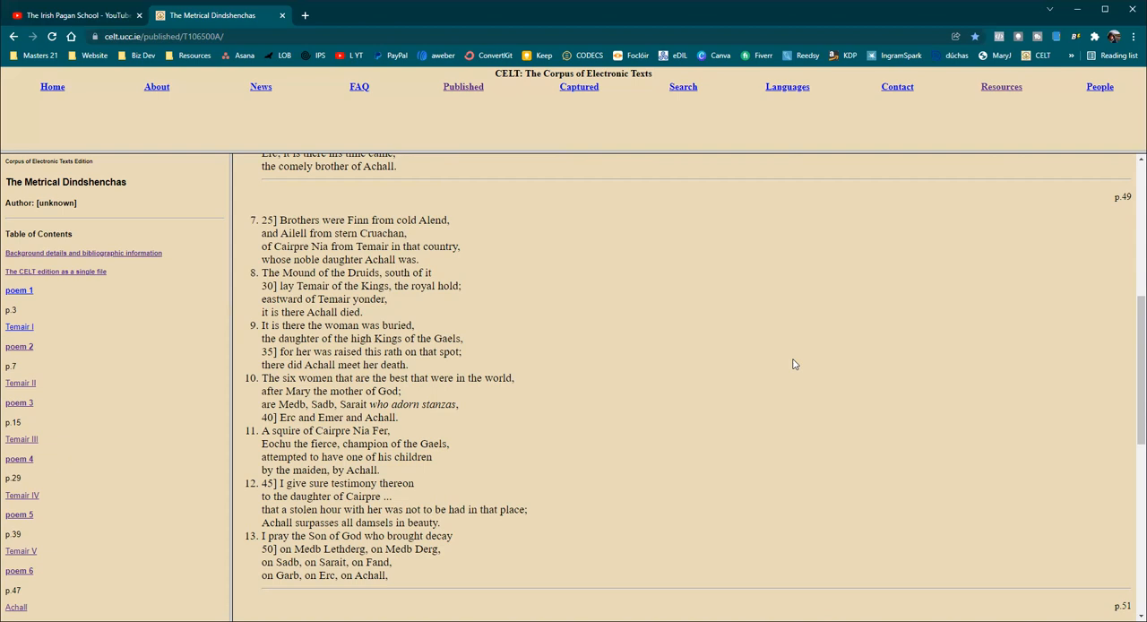
- Scroll down the Achall text past page 53 to stanzas 21 and 22
scroll("down", 3)
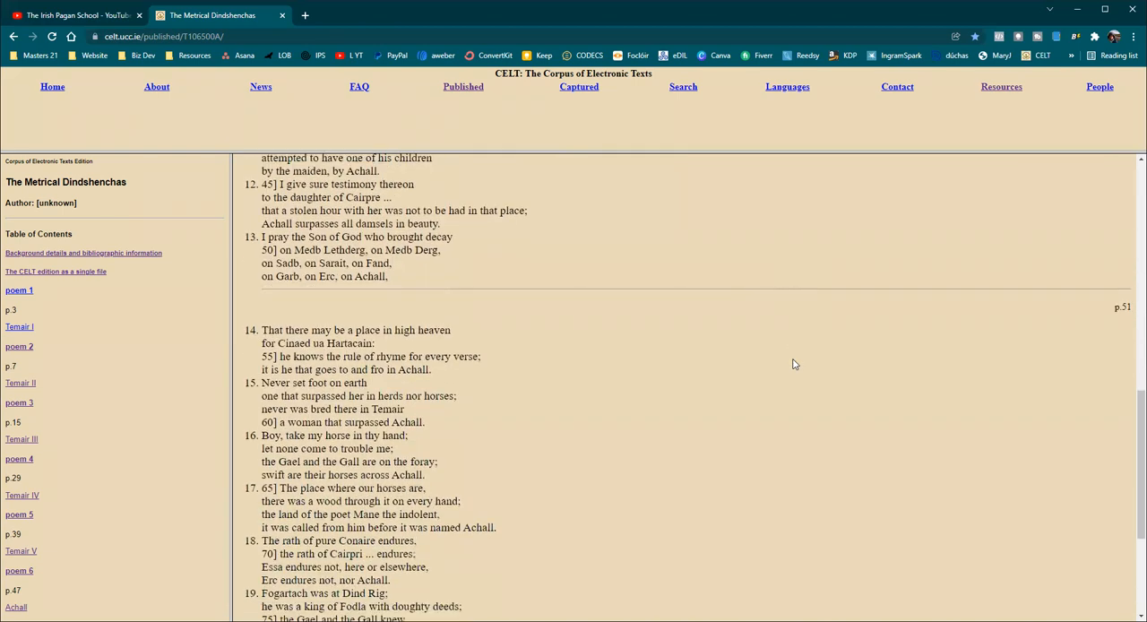
scroll("down", 3)
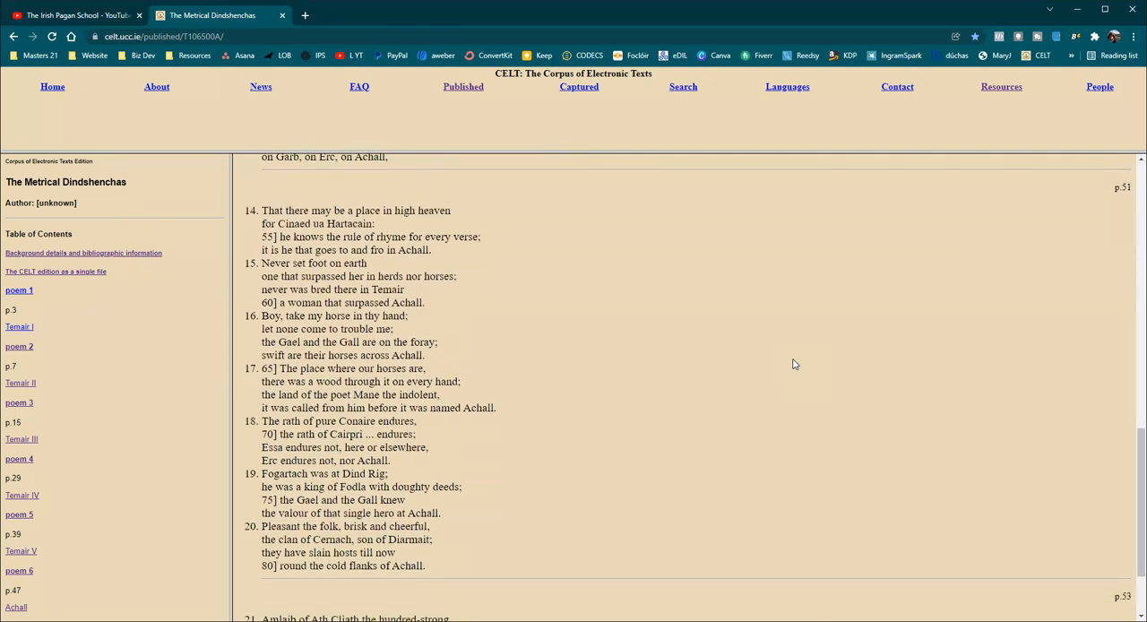
mouse_move(795, 362)
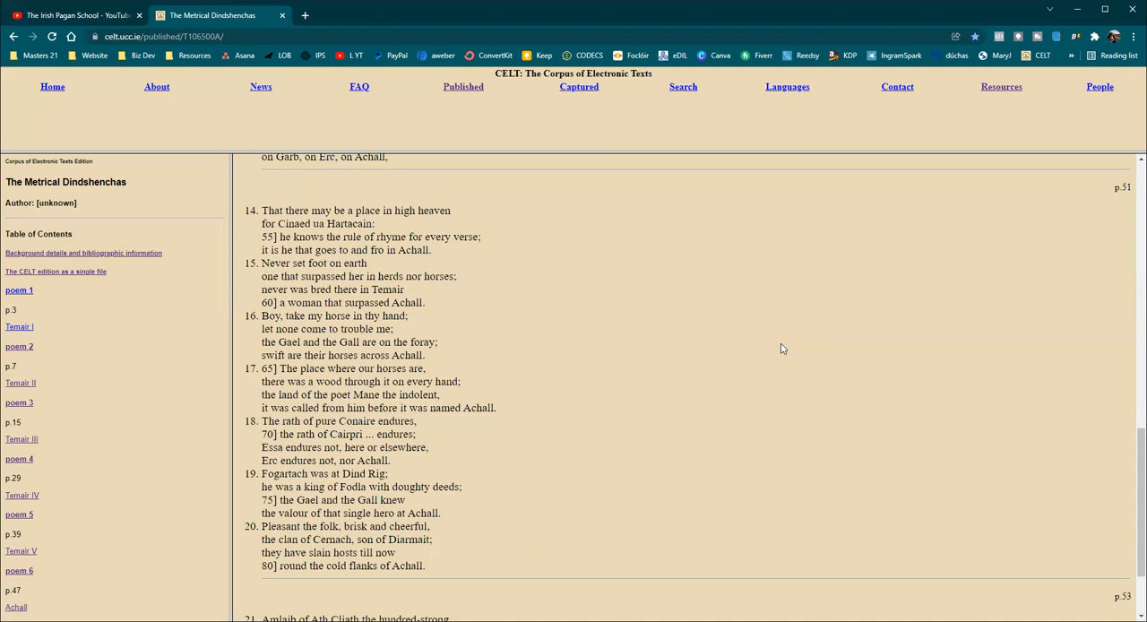
mouse_move(779, 349)
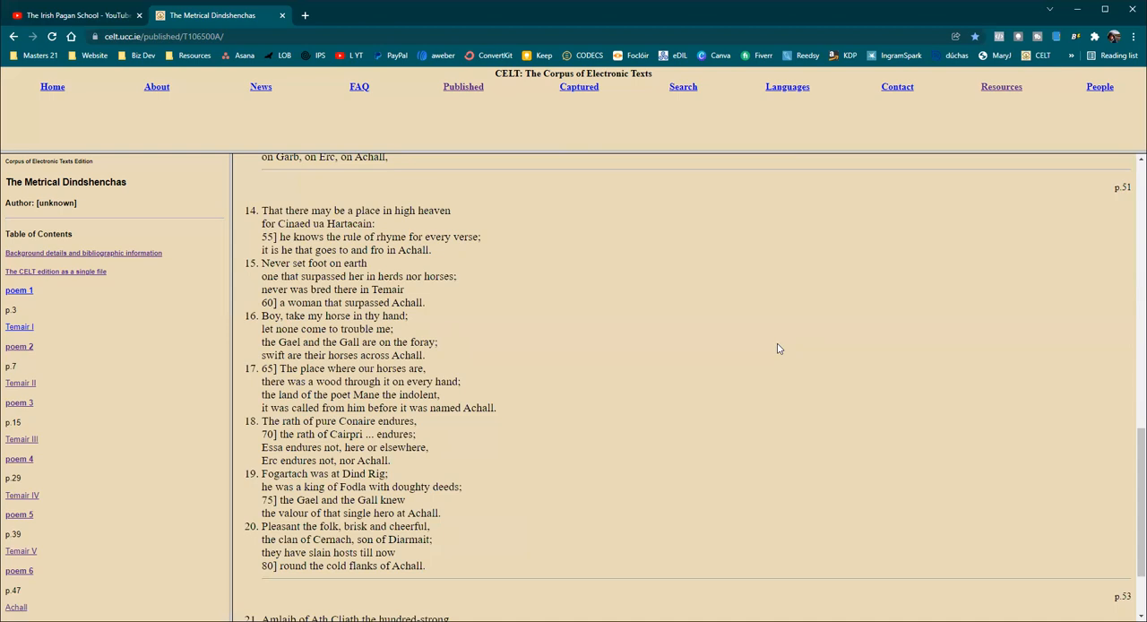
mouse_move(774, 347)
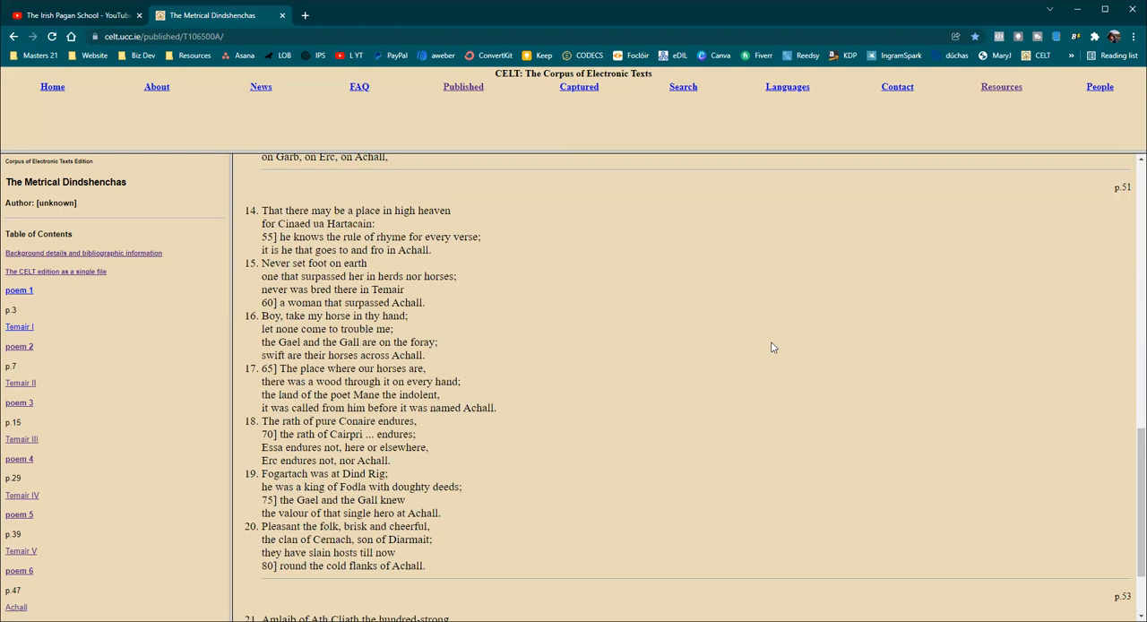
mouse_move(772, 345)
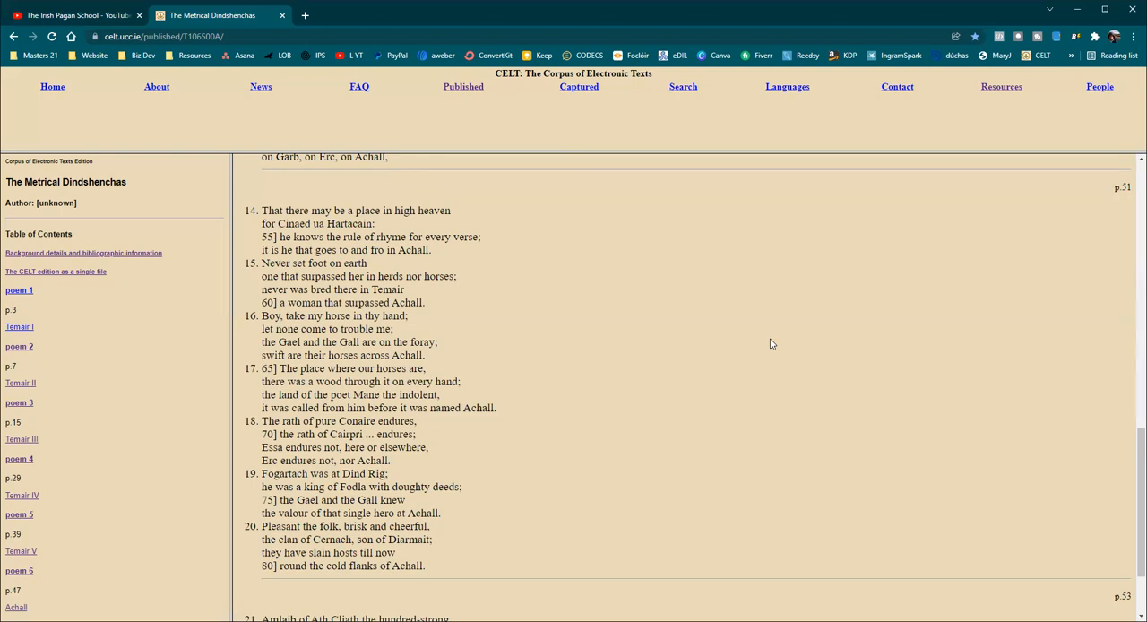
scroll("down", 3)
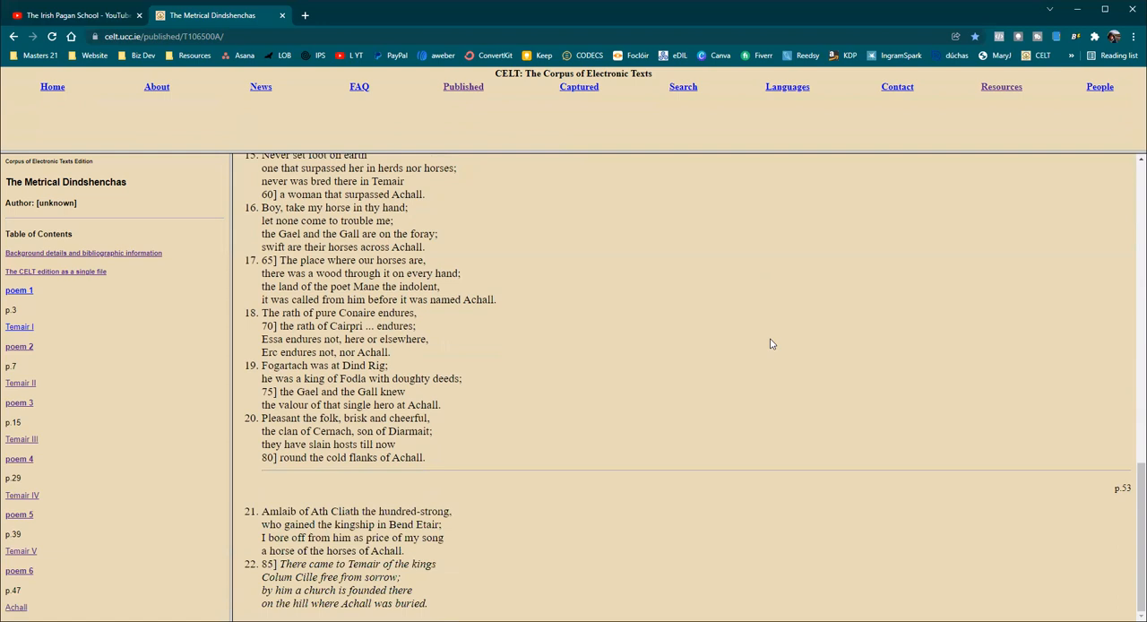
mouse_move(778, 286)
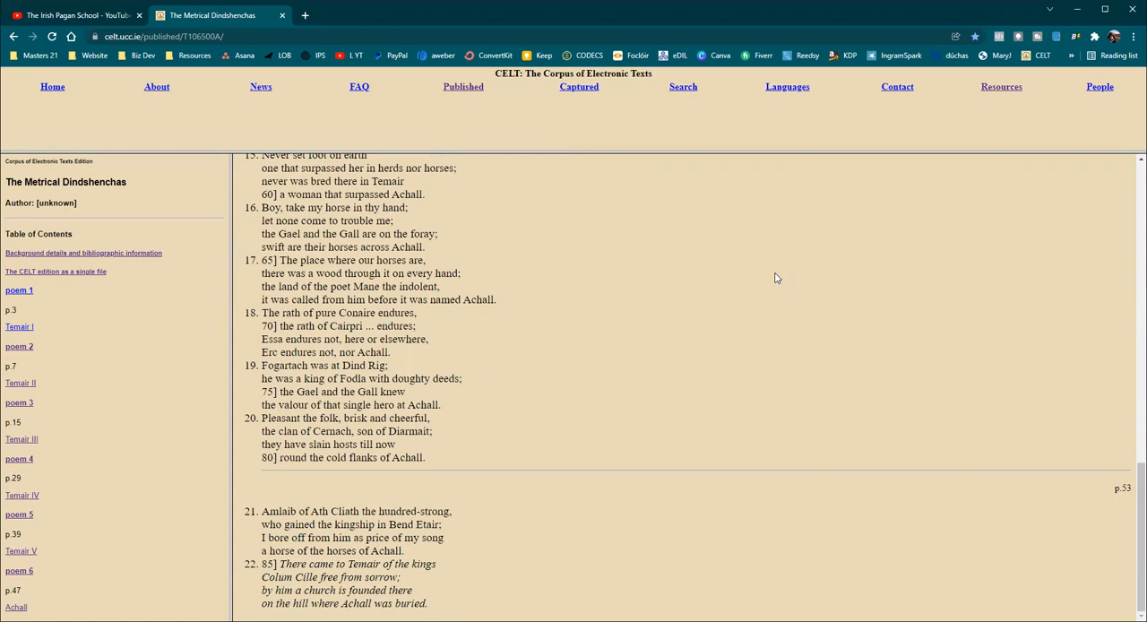
mouse_move(774, 278)
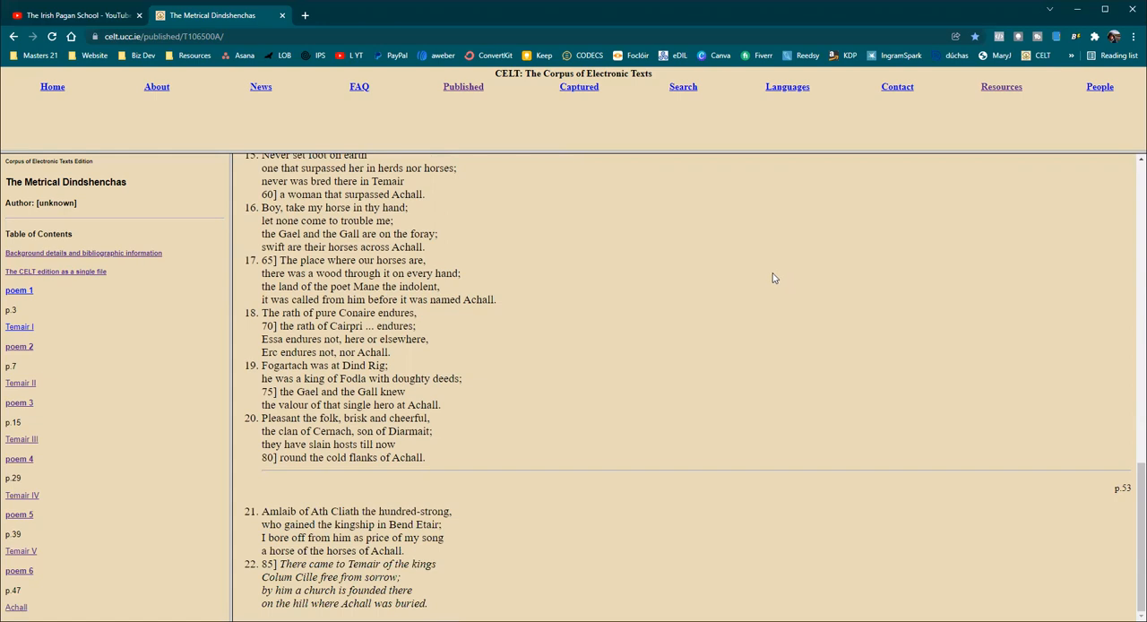
mouse_move(777, 278)
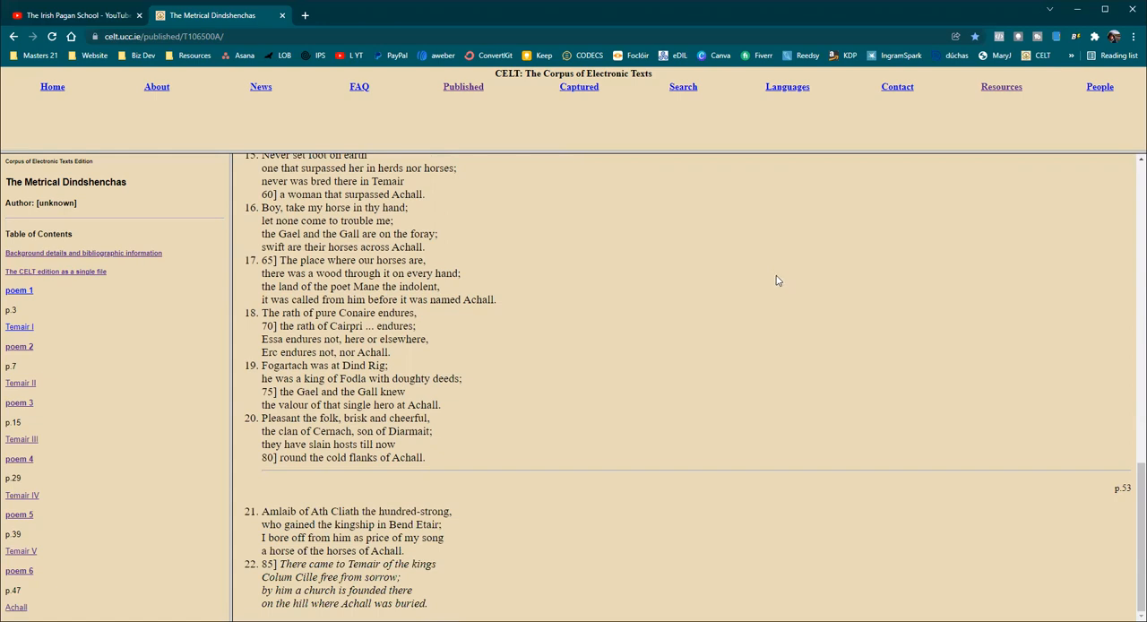
mouse_move(782, 284)
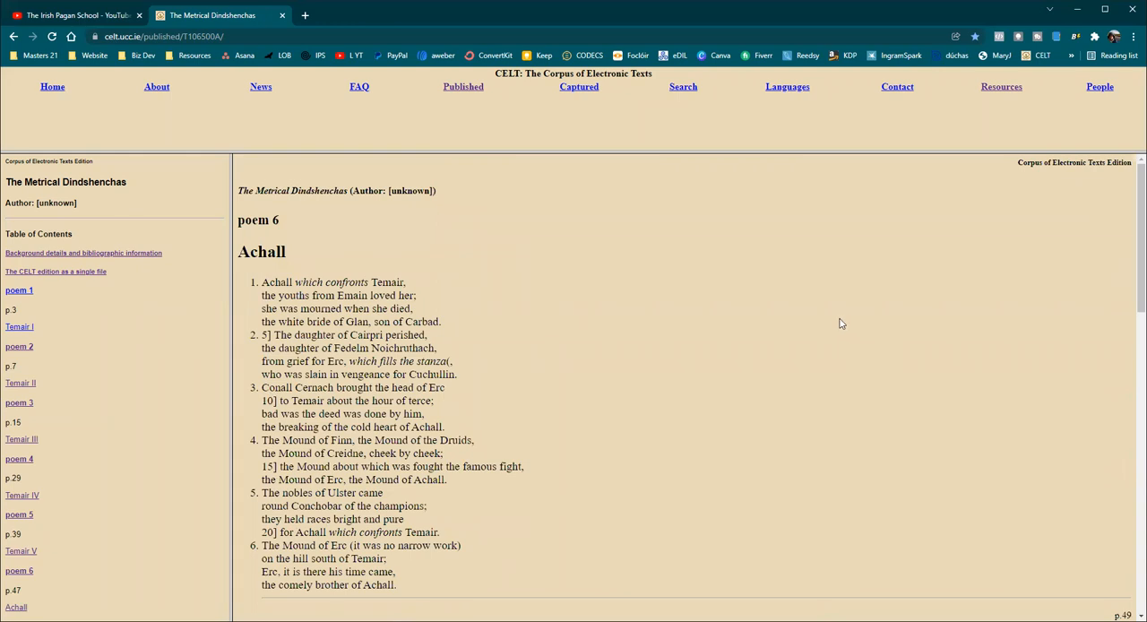
mouse_move(837, 322)
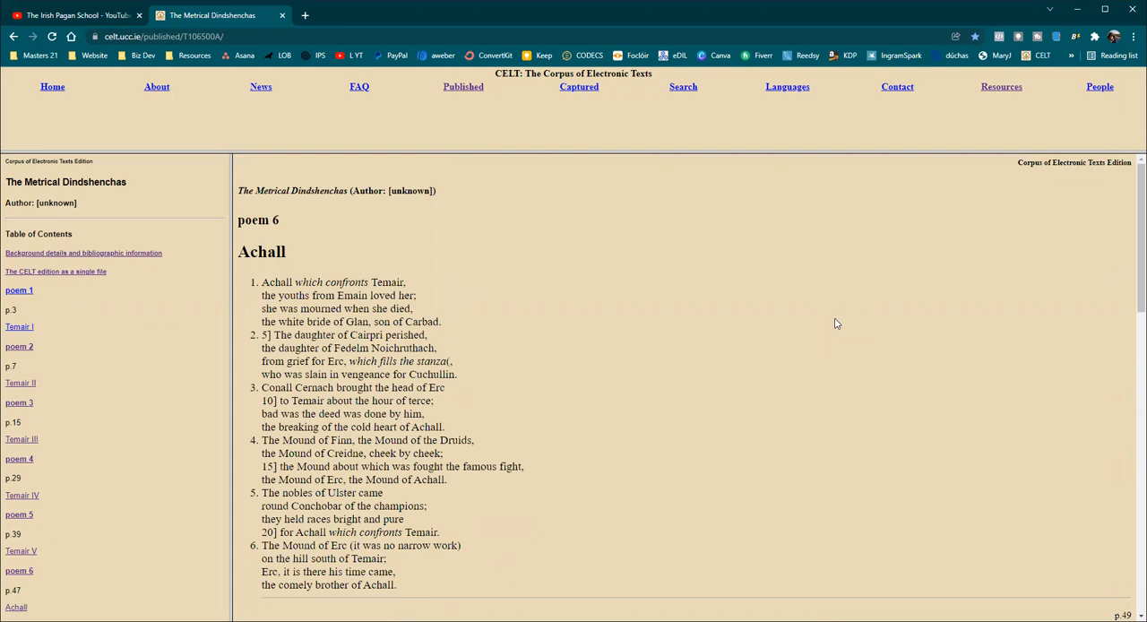
mouse_move(832, 321)
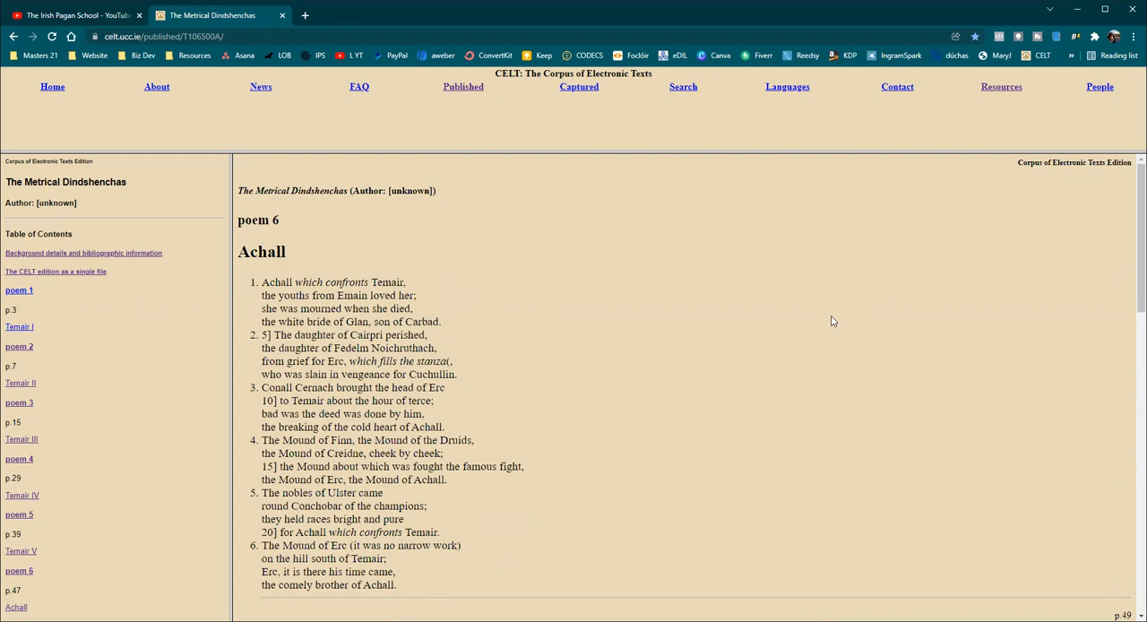
- Scroll the Achall page to show the poem 6 title and stanzas 1–6
scroll("down", 3)
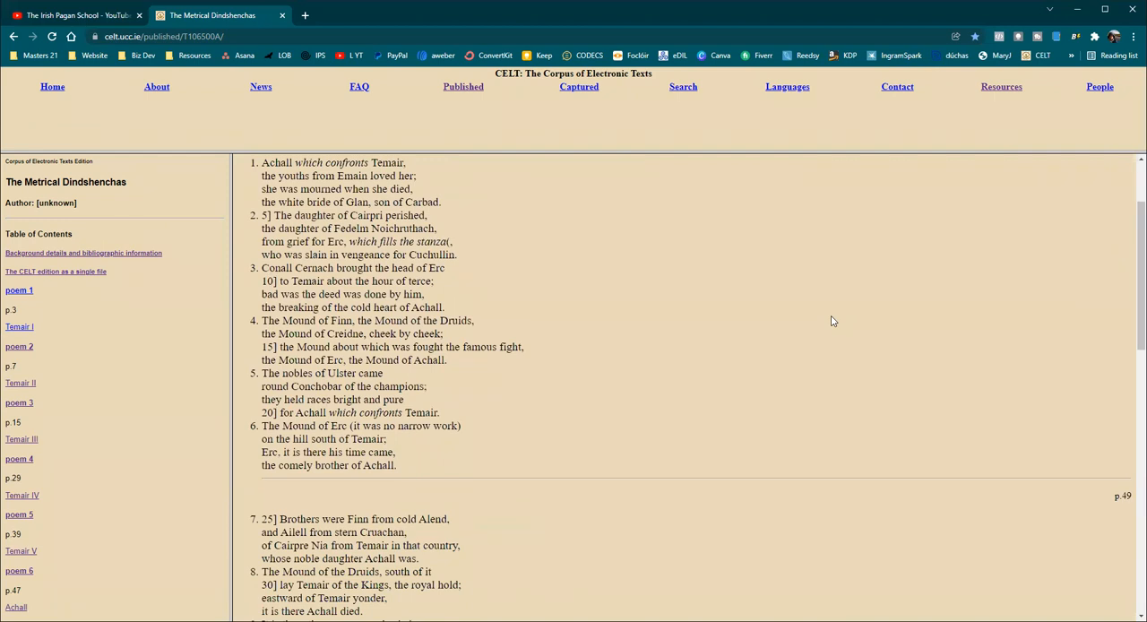
scroll("down", 3)
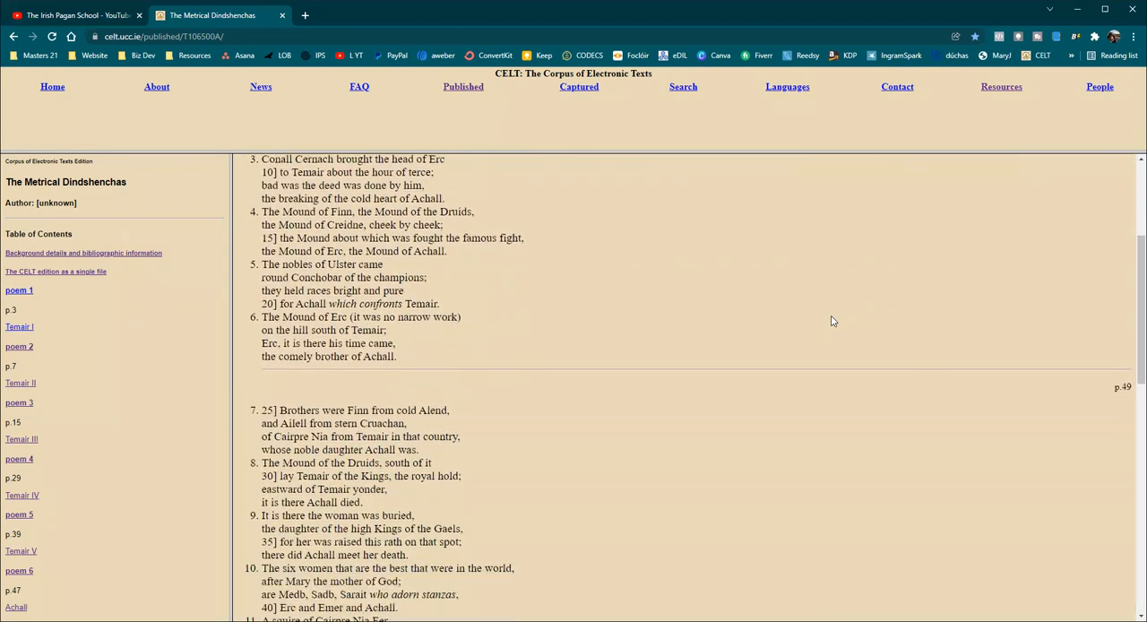
scroll("down", 3)
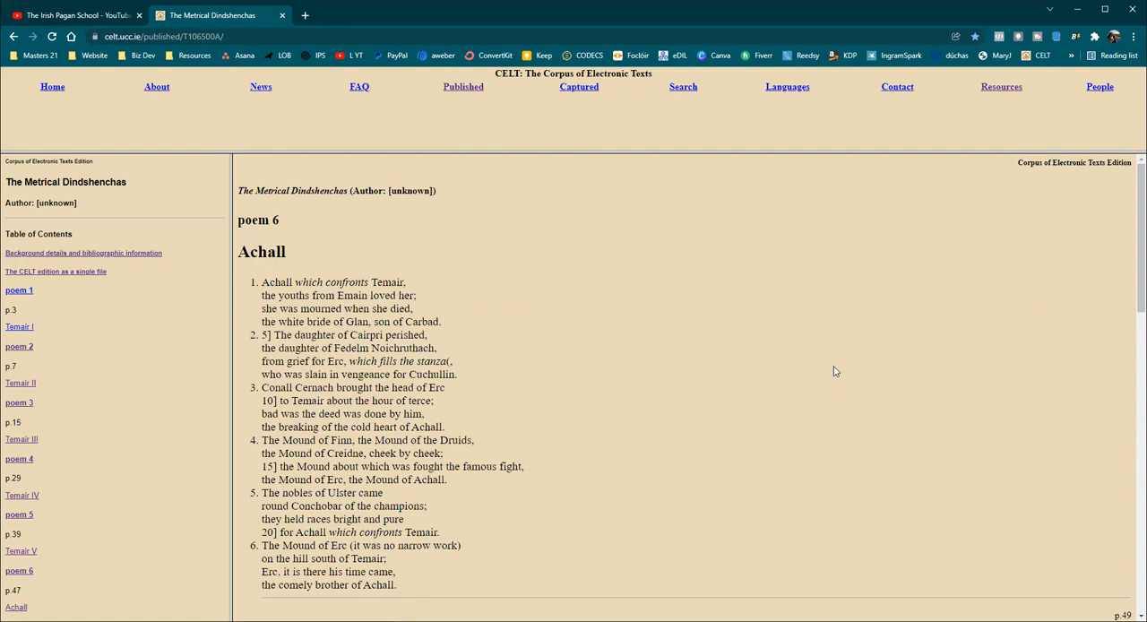
- Scroll down past page 49 to show stanzas 7 through 14
scroll("down", 3)
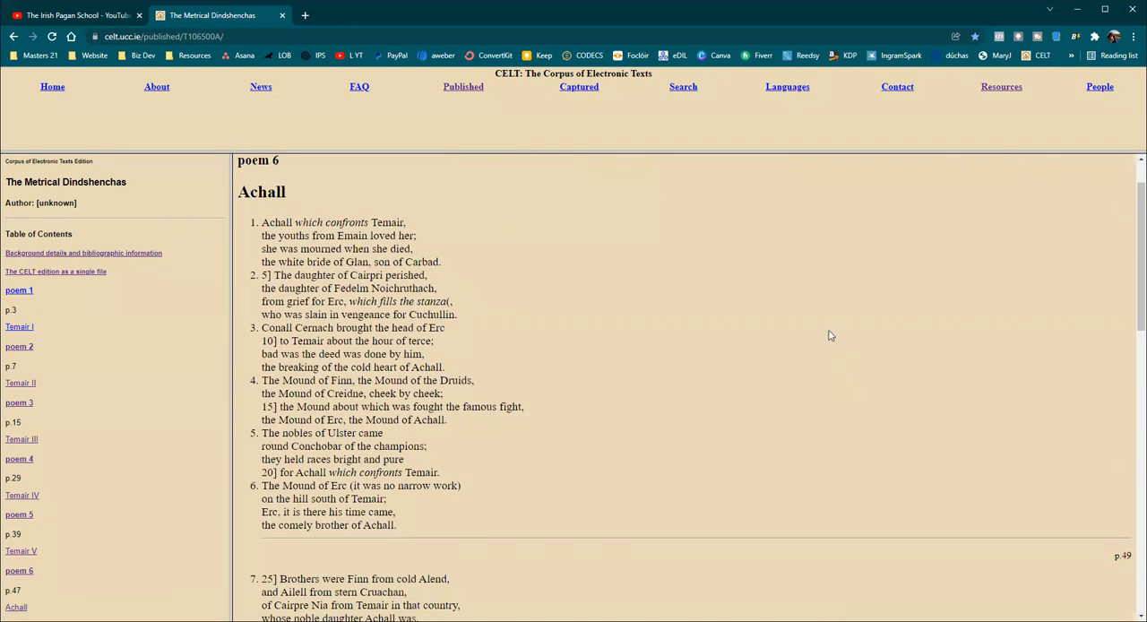
mouse_move(828, 348)
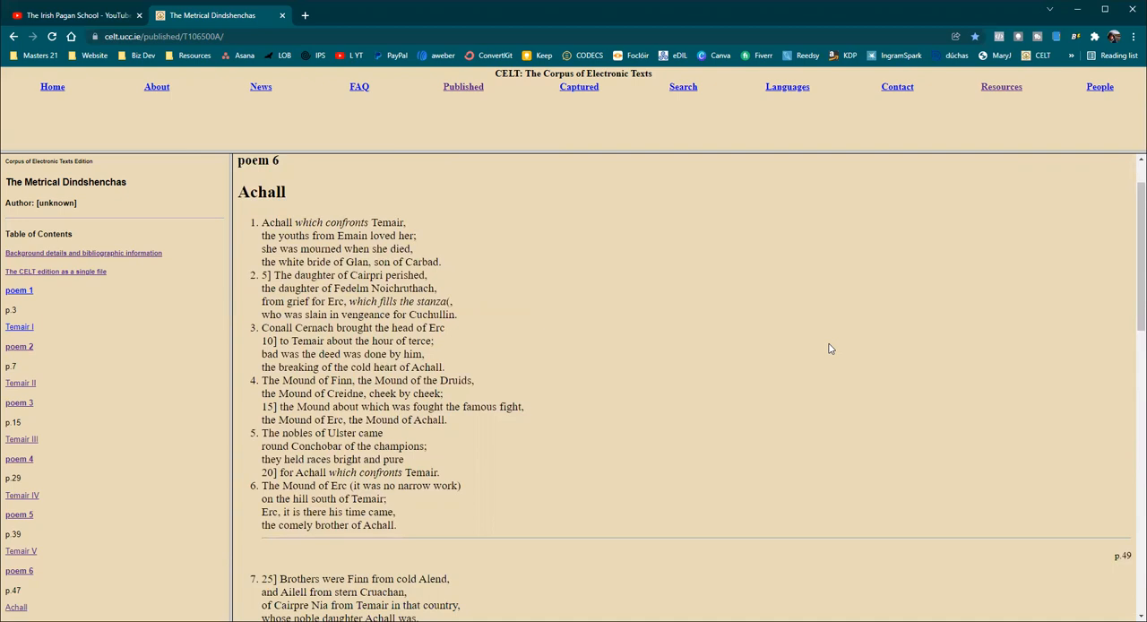
scroll("down", 3)
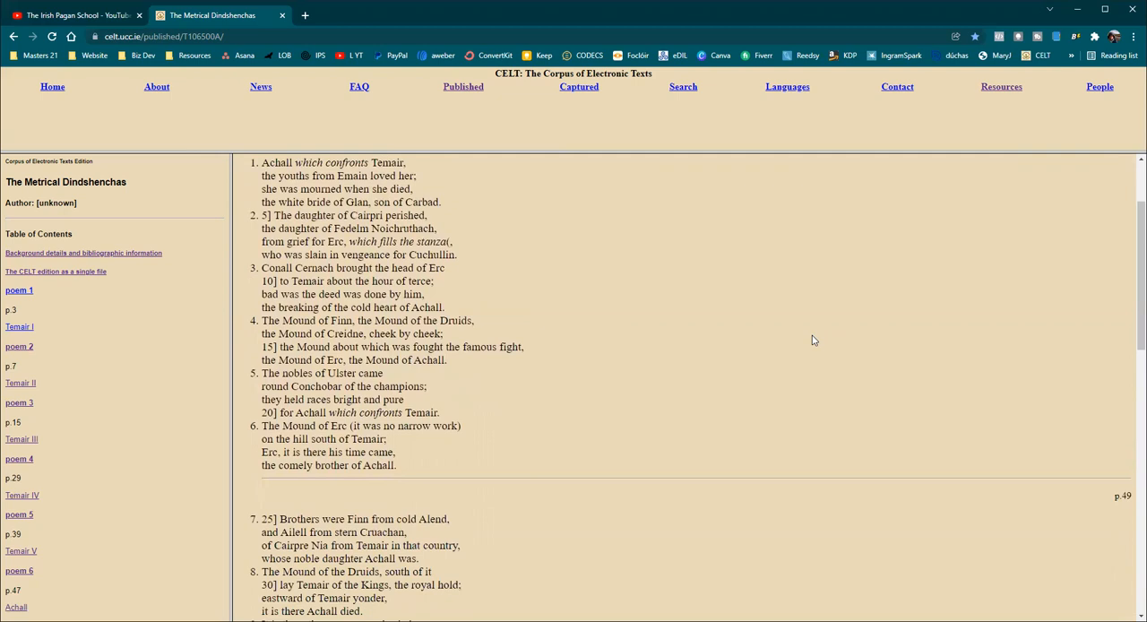
scroll("down", 3)
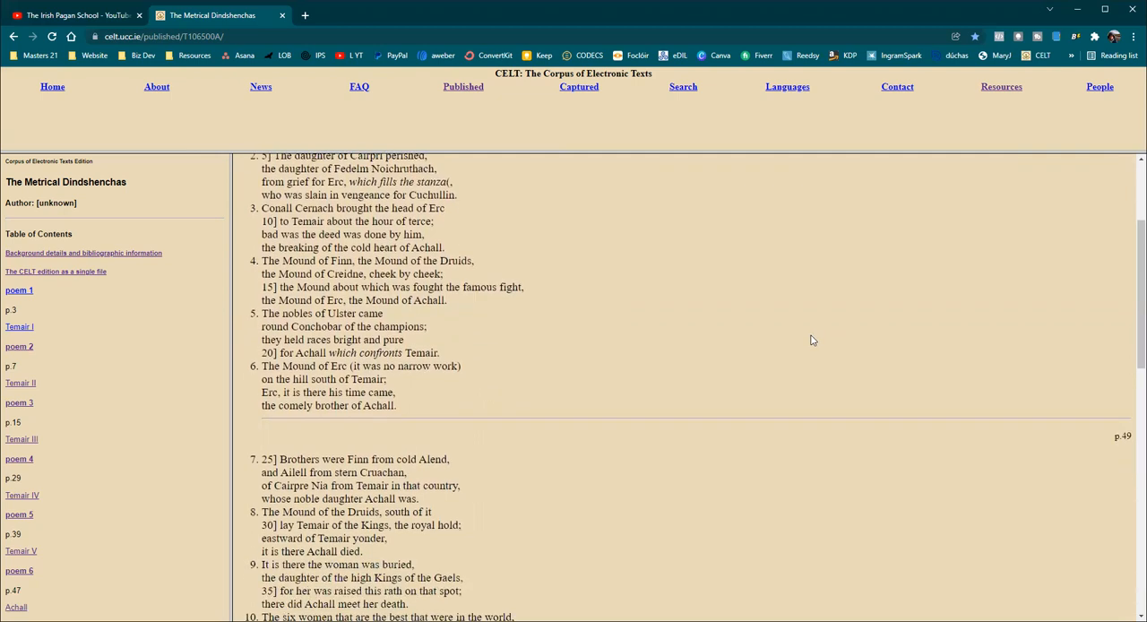
scroll("down", 3)
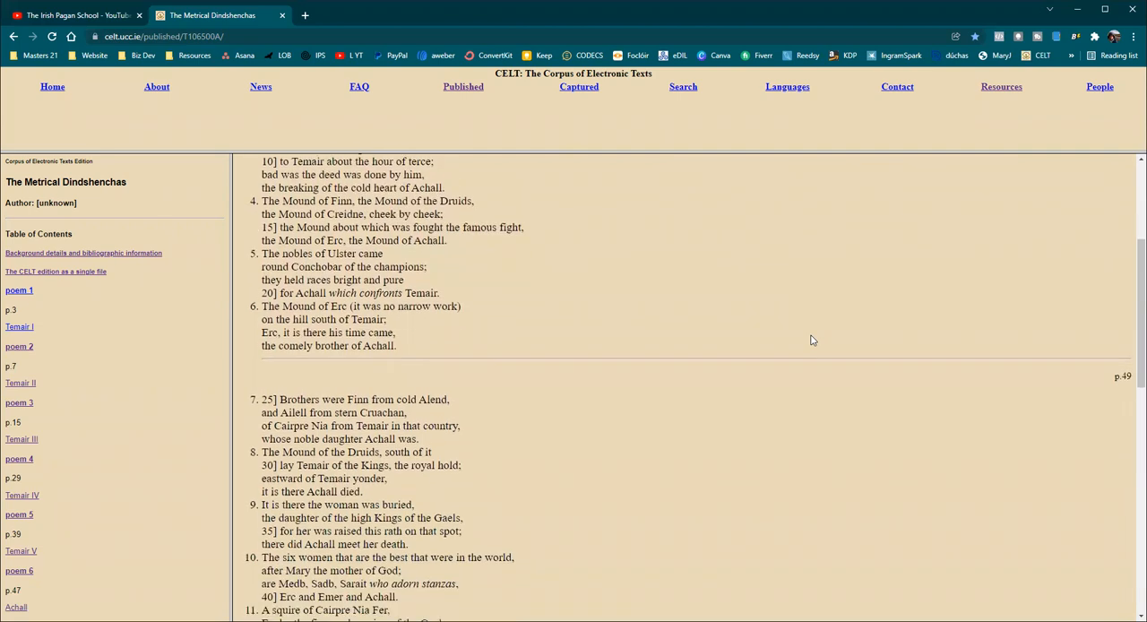
scroll("down", 3)
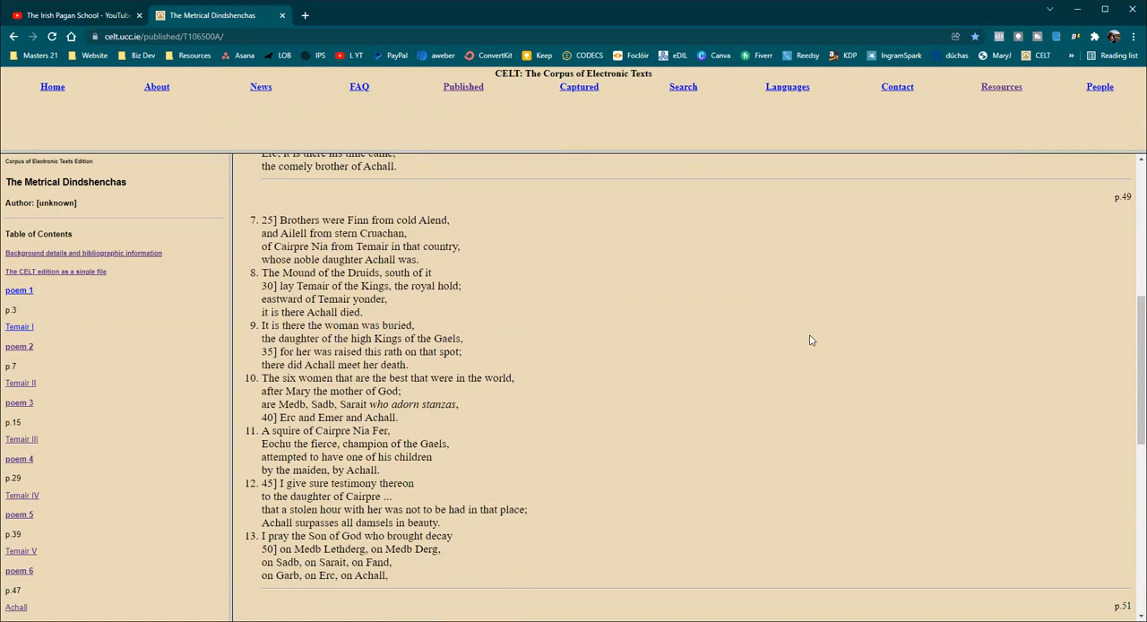
scroll("down", 3)
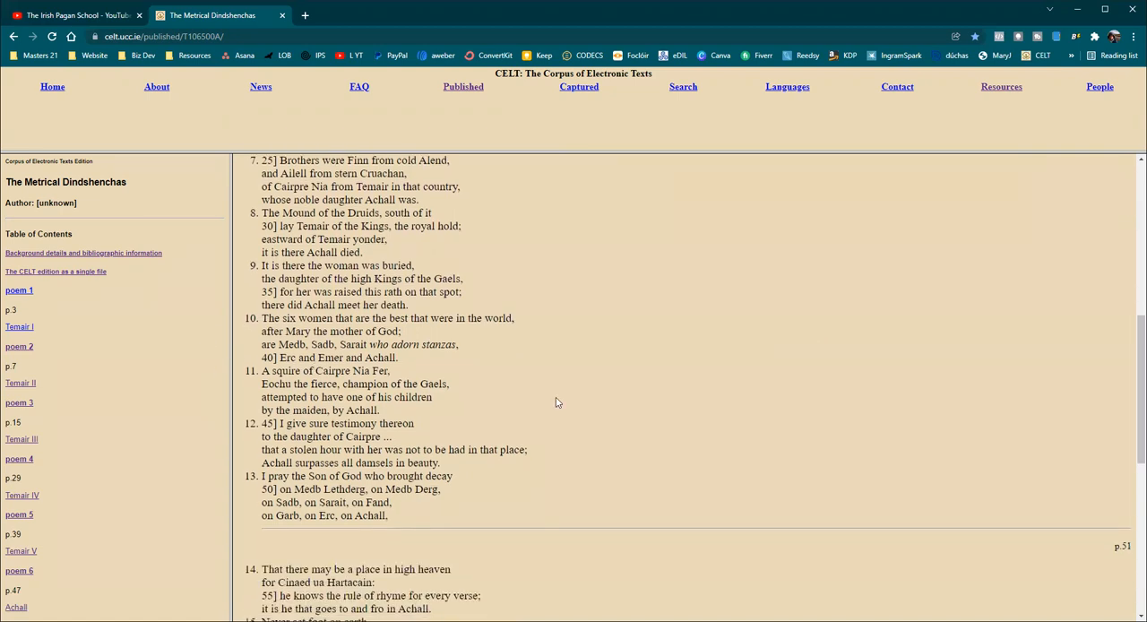
- Scroll further down to stanzas 10–17 around the page 51 break
scroll("down", 3)
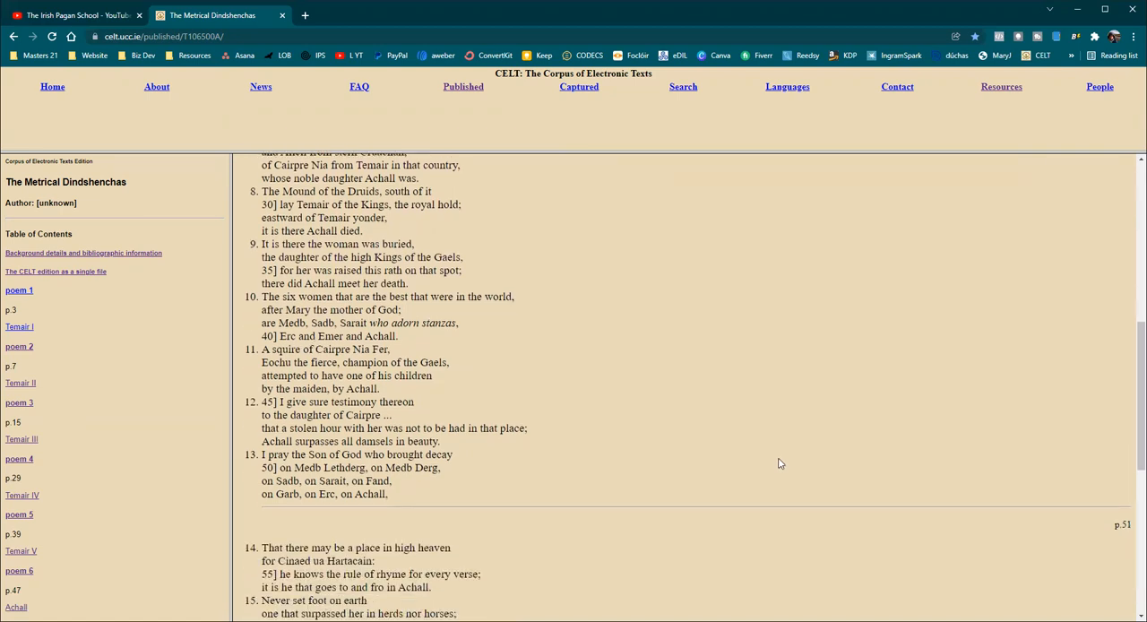
scroll("down", 3)
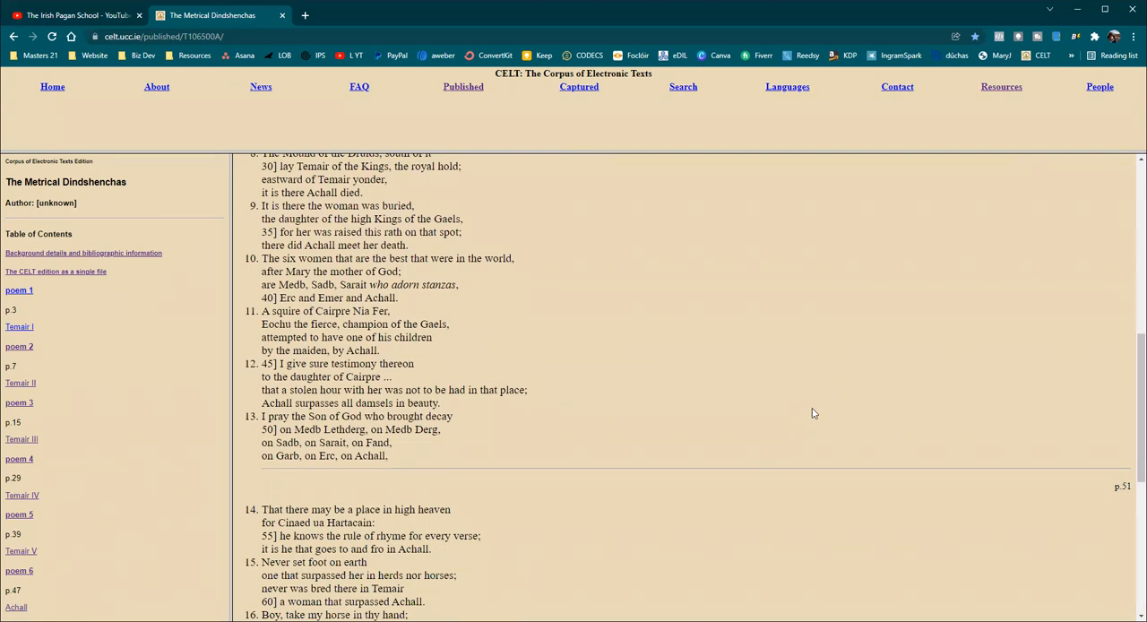
mouse_move(817, 413)
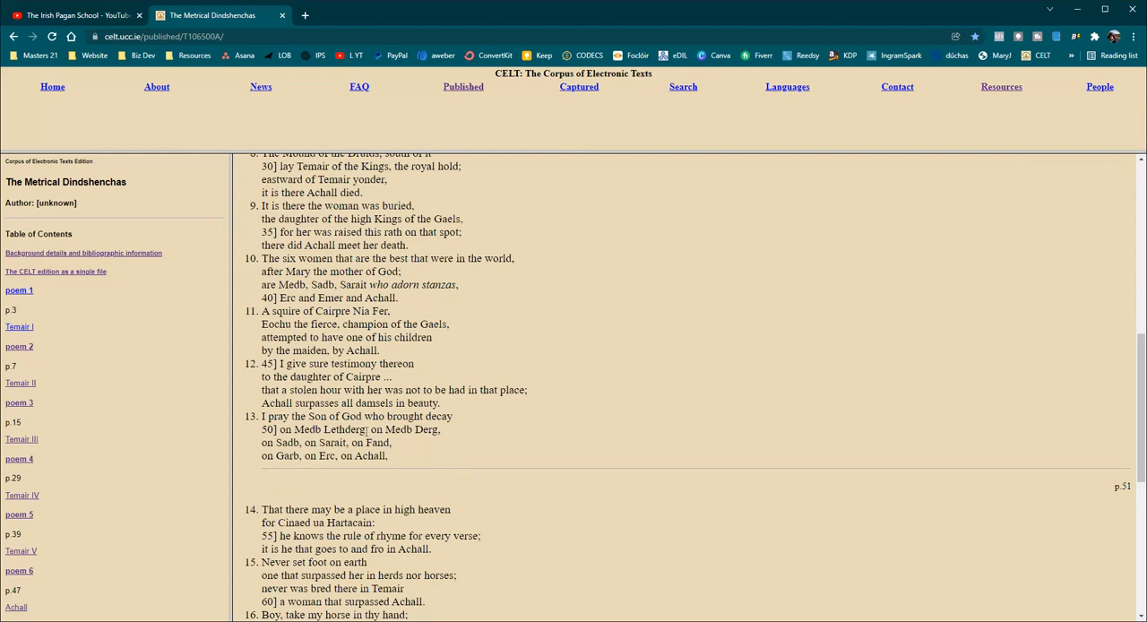
mouse_move(590, 441)
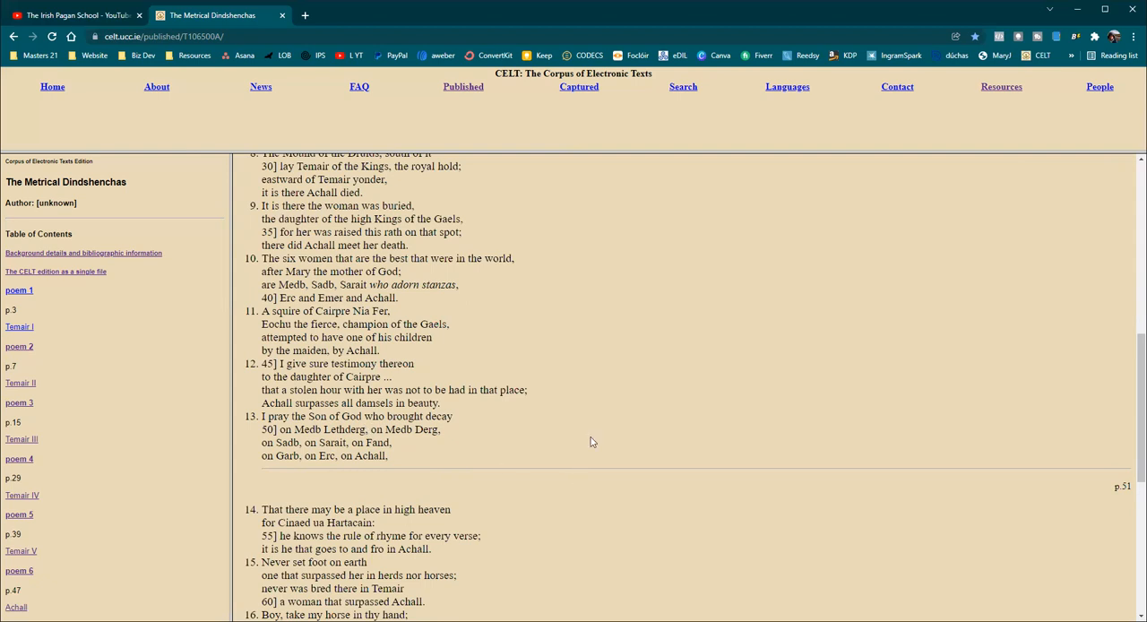
mouse_move(447, 434)
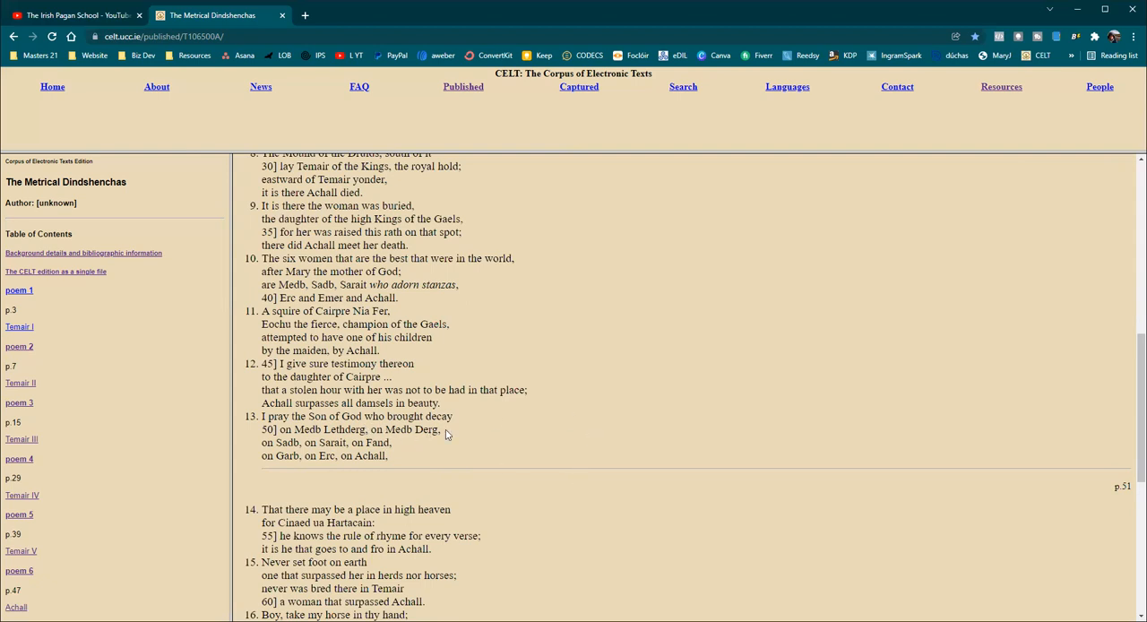
mouse_move(628, 386)
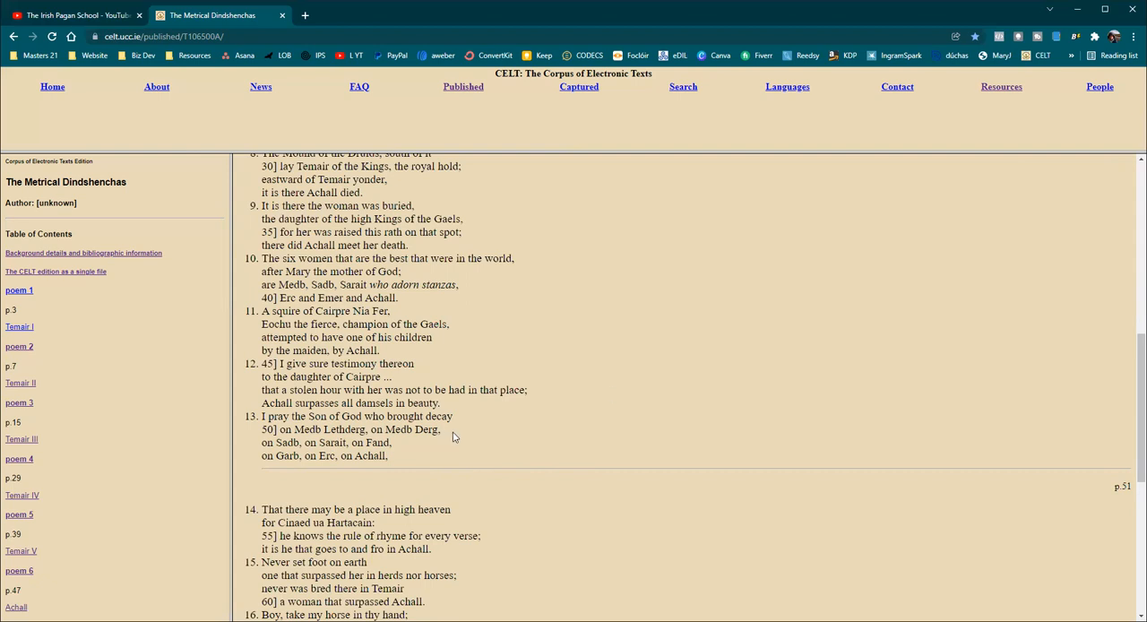
mouse_move(589, 432)
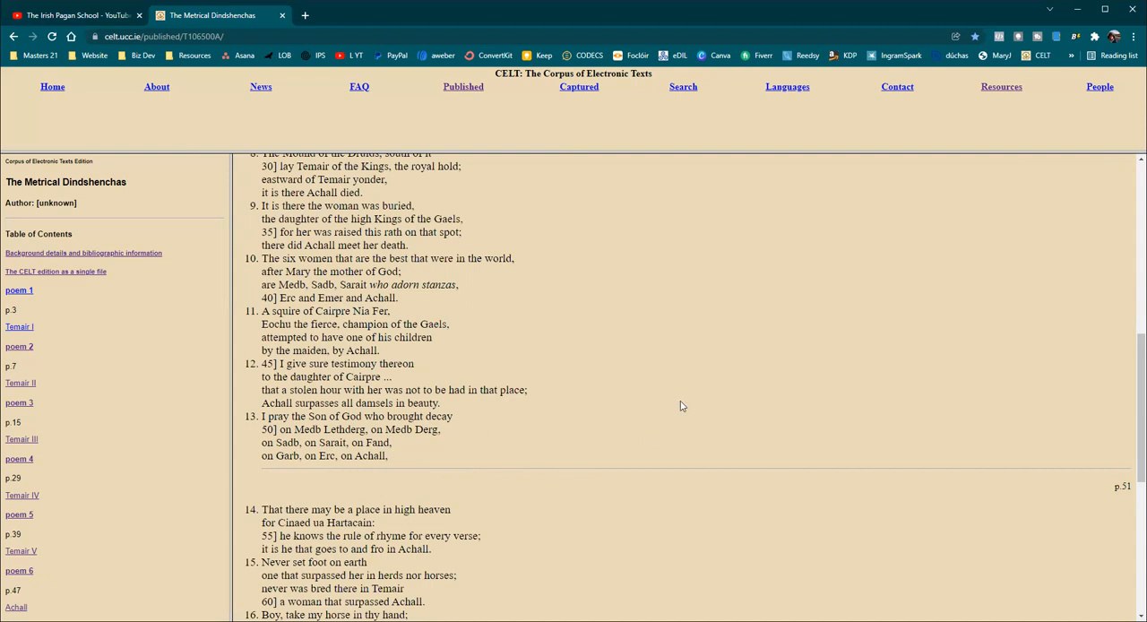
mouse_move(681, 405)
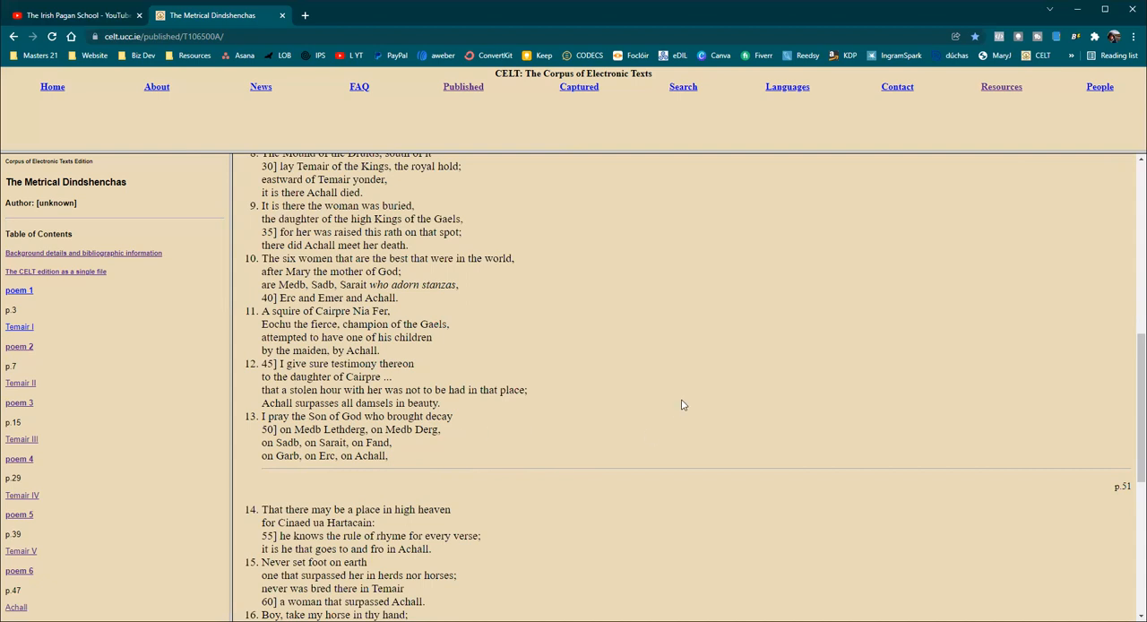
mouse_move(688, 397)
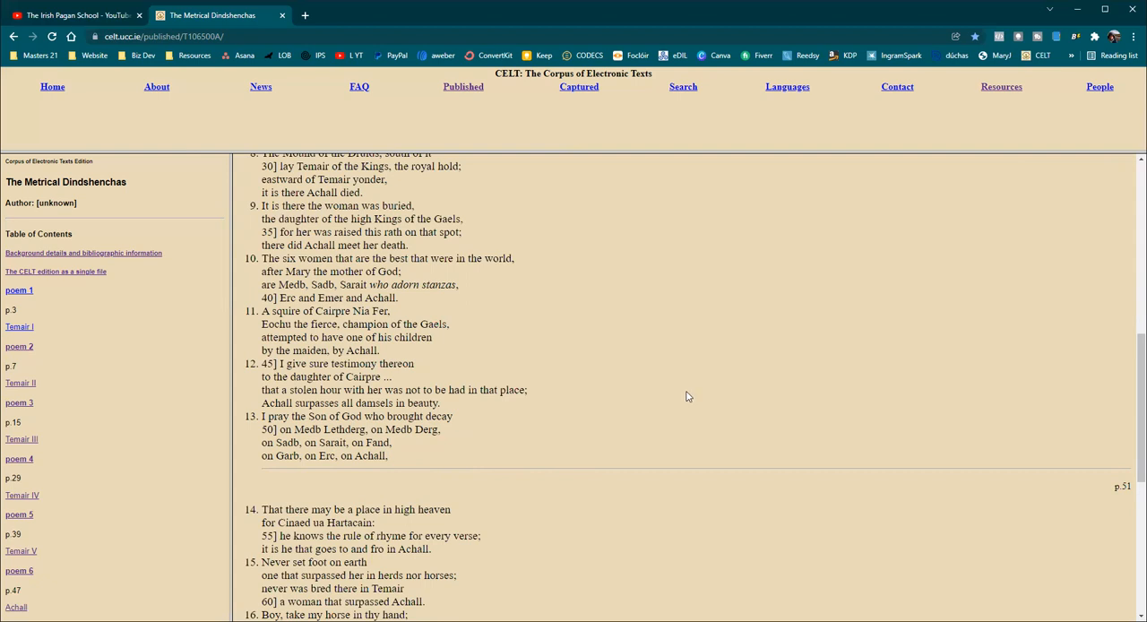
scroll("down", 3)
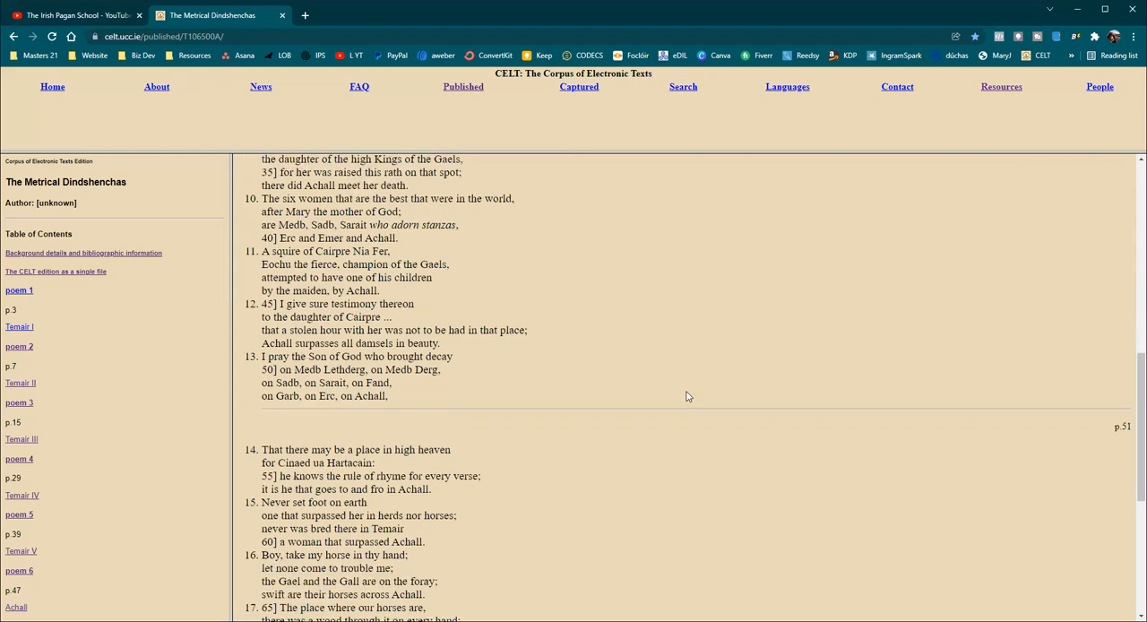
- Scroll past the page 53 marker to stanzas 15–22 at the poem's close
scroll("down", 3)
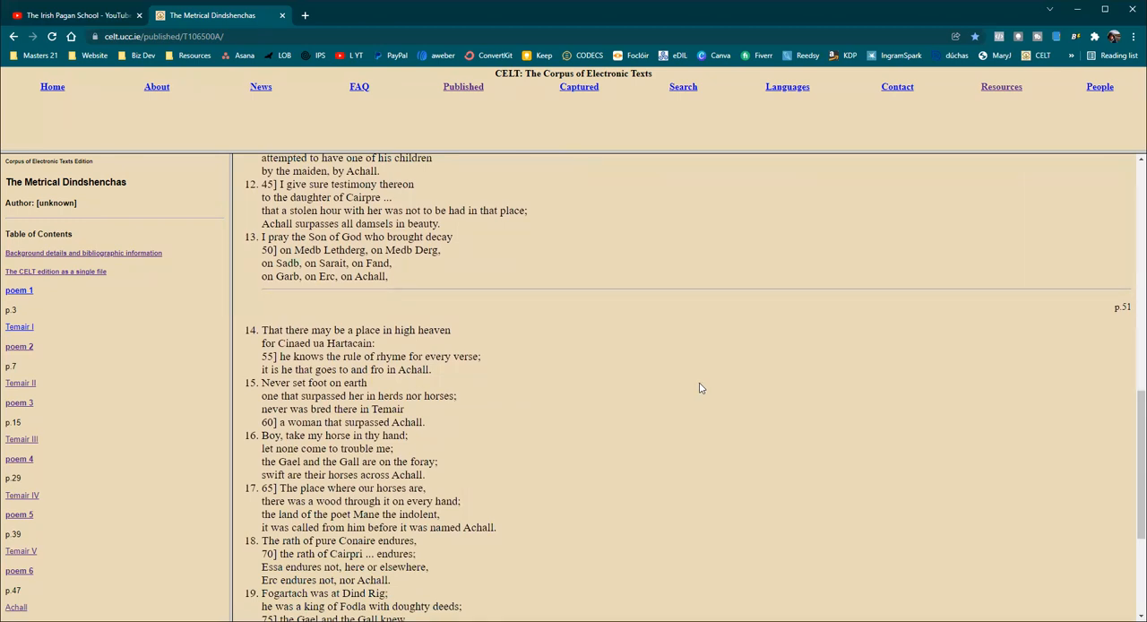
mouse_move(711, 392)
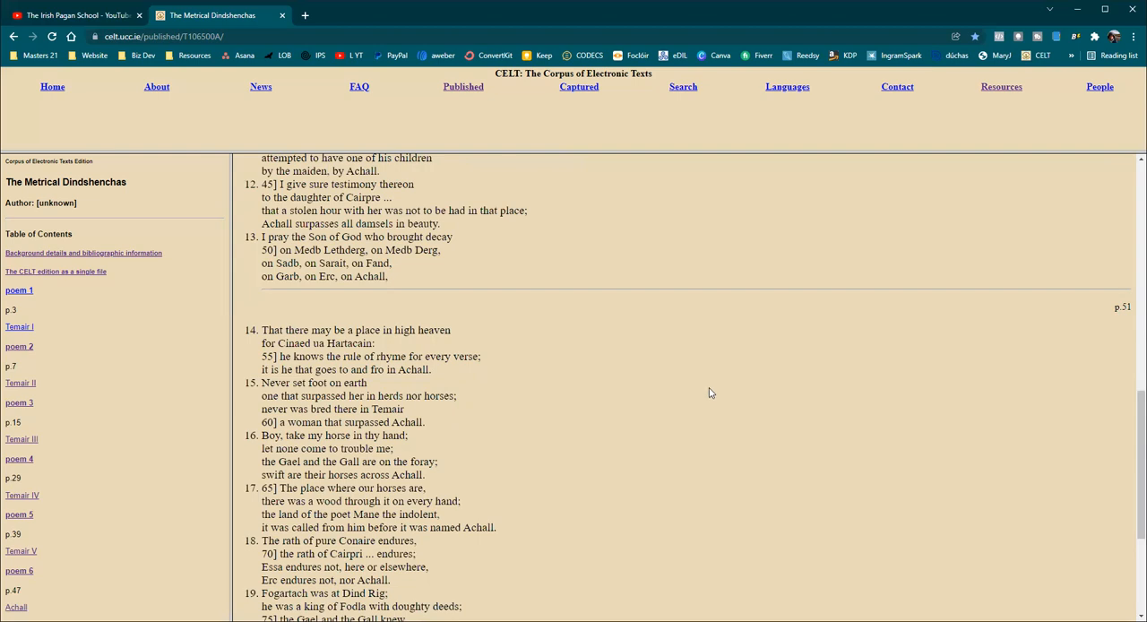
scroll("down", 3)
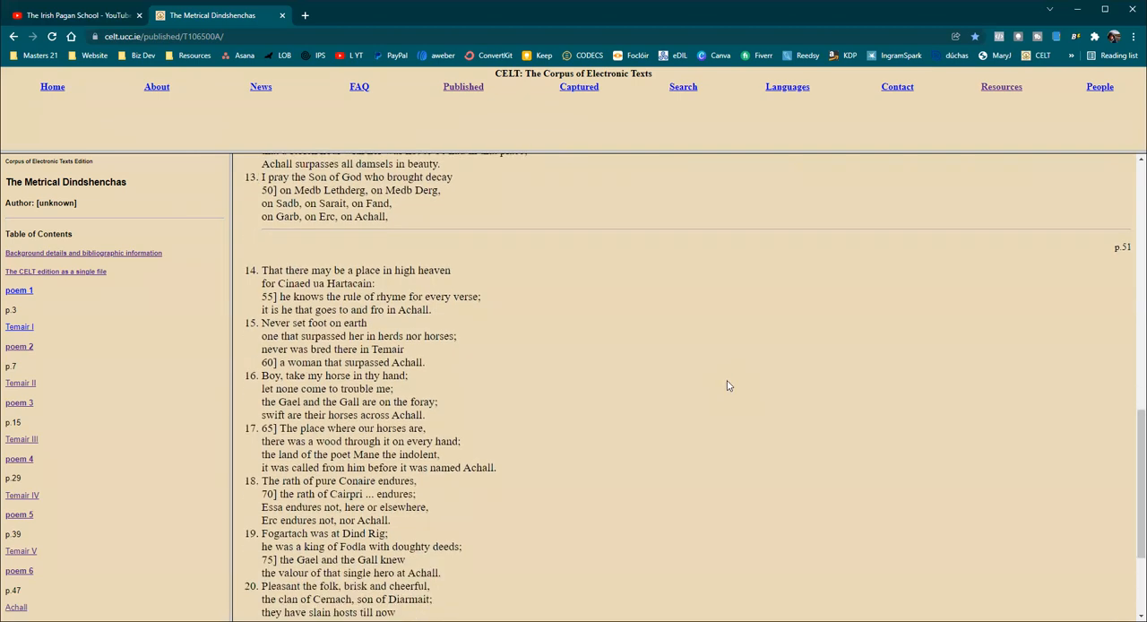
scroll("down", 3)
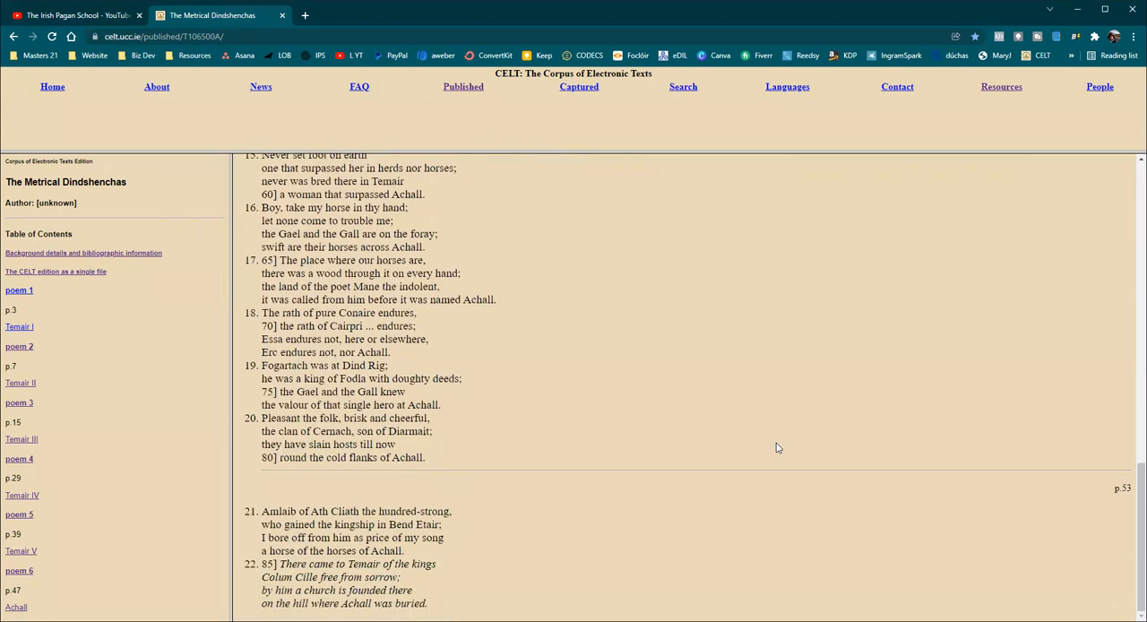
mouse_move(792, 563)
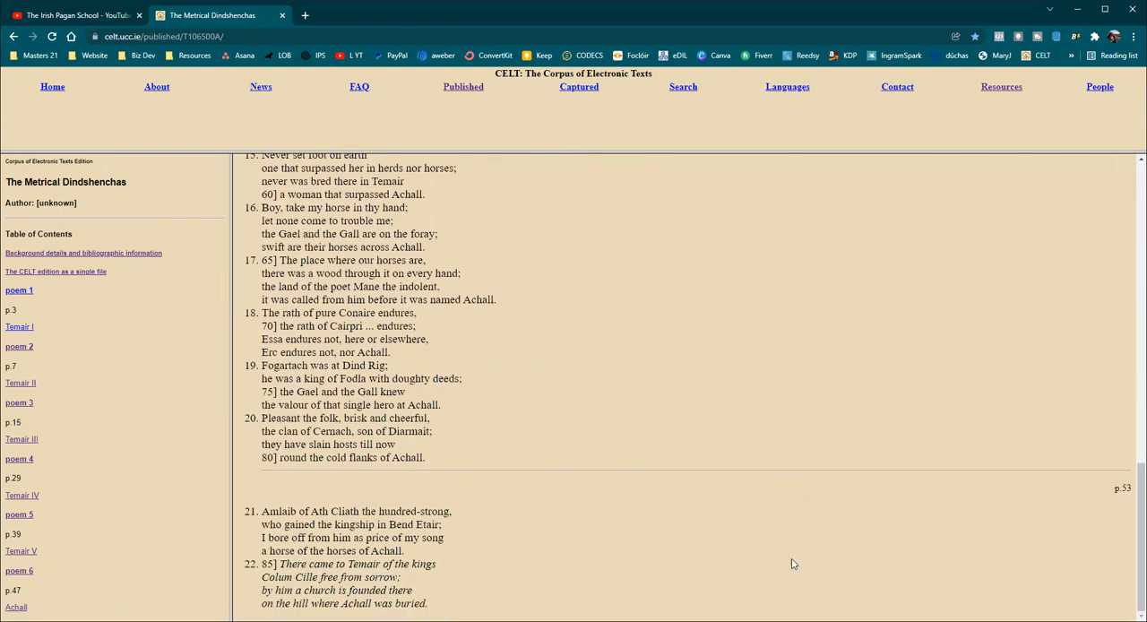
mouse_move(788, 422)
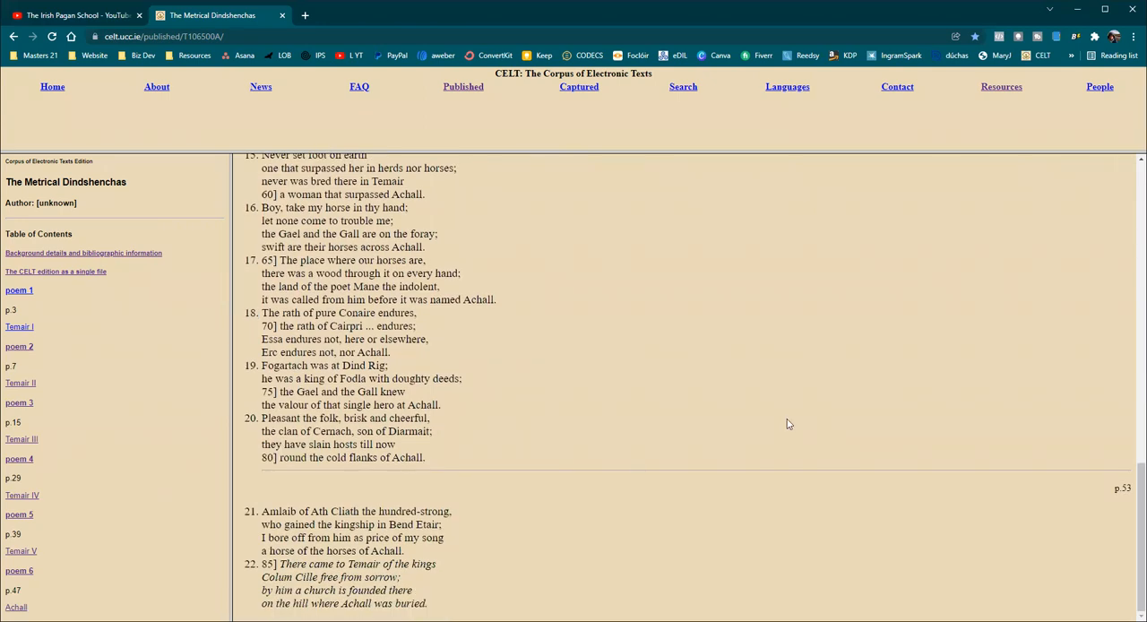
mouse_move(477, 517)
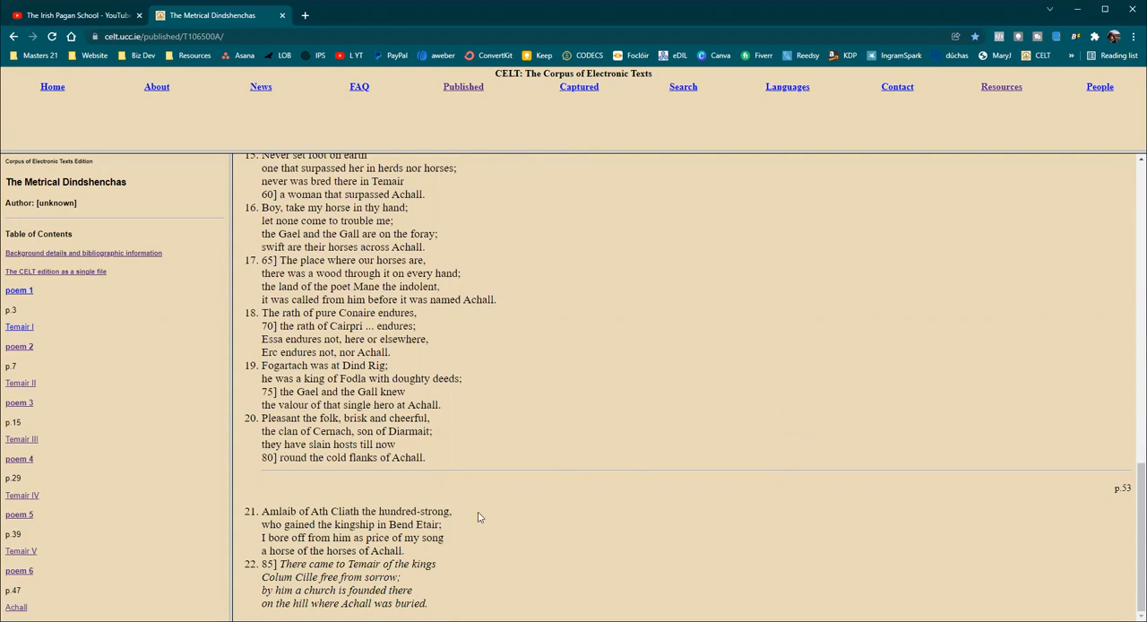
mouse_move(473, 416)
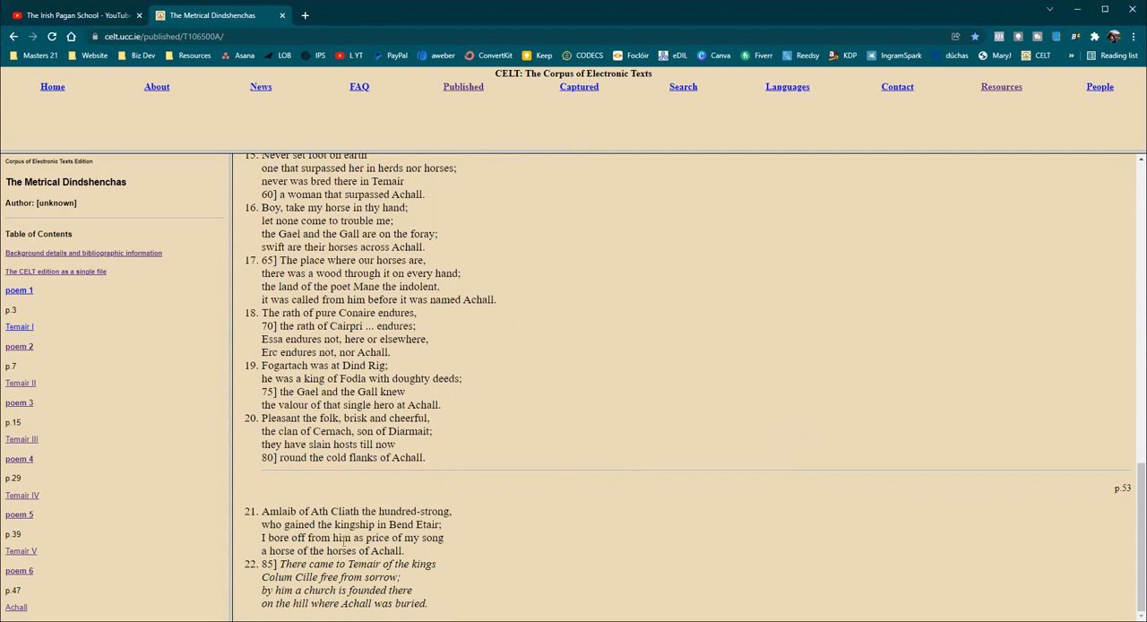
mouse_move(716, 362)
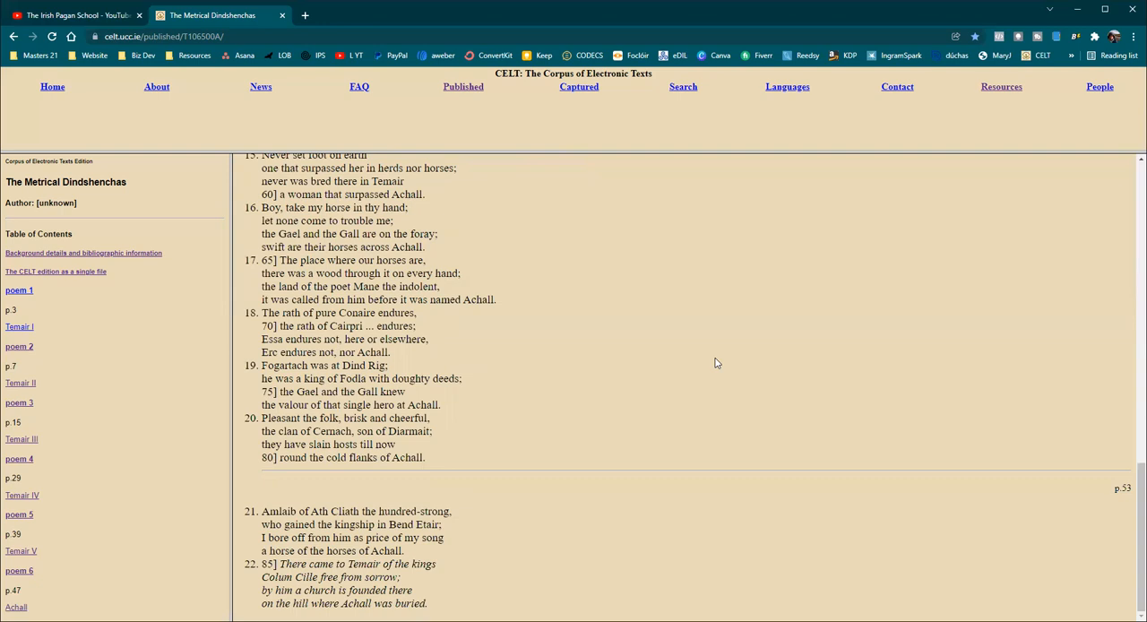
mouse_move(716, 362)
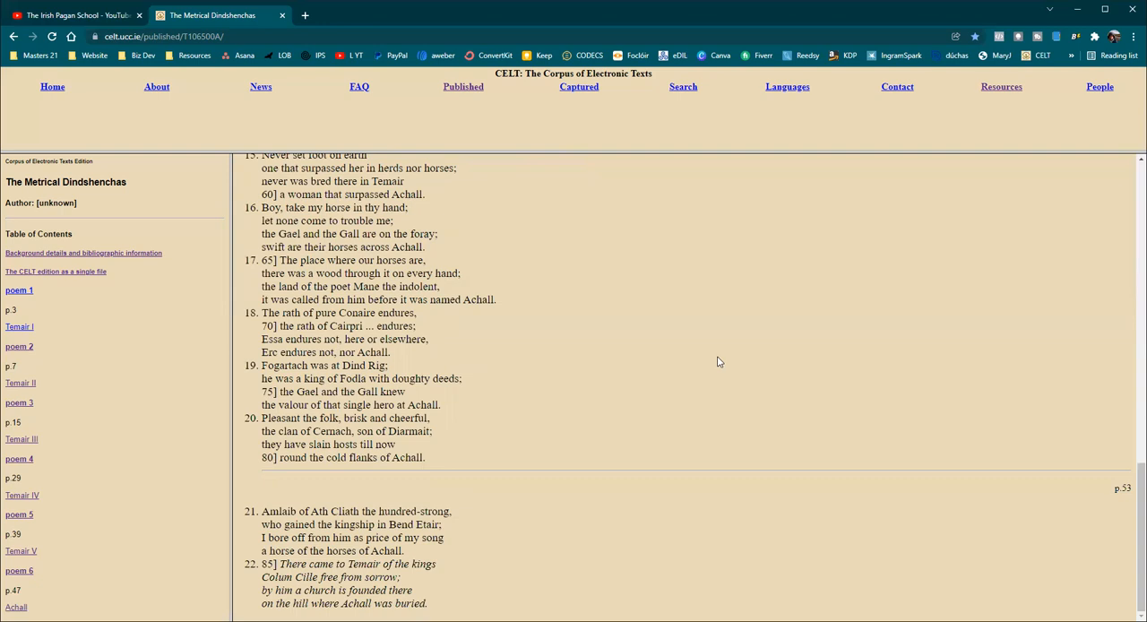
mouse_move(717, 361)
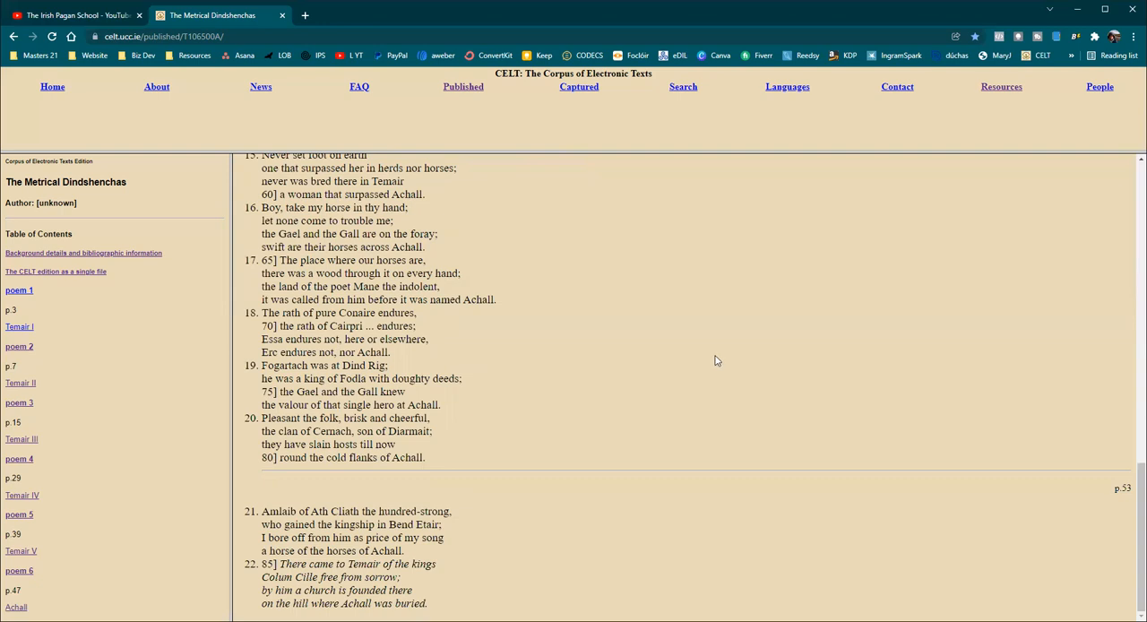
mouse_move(710, 367)
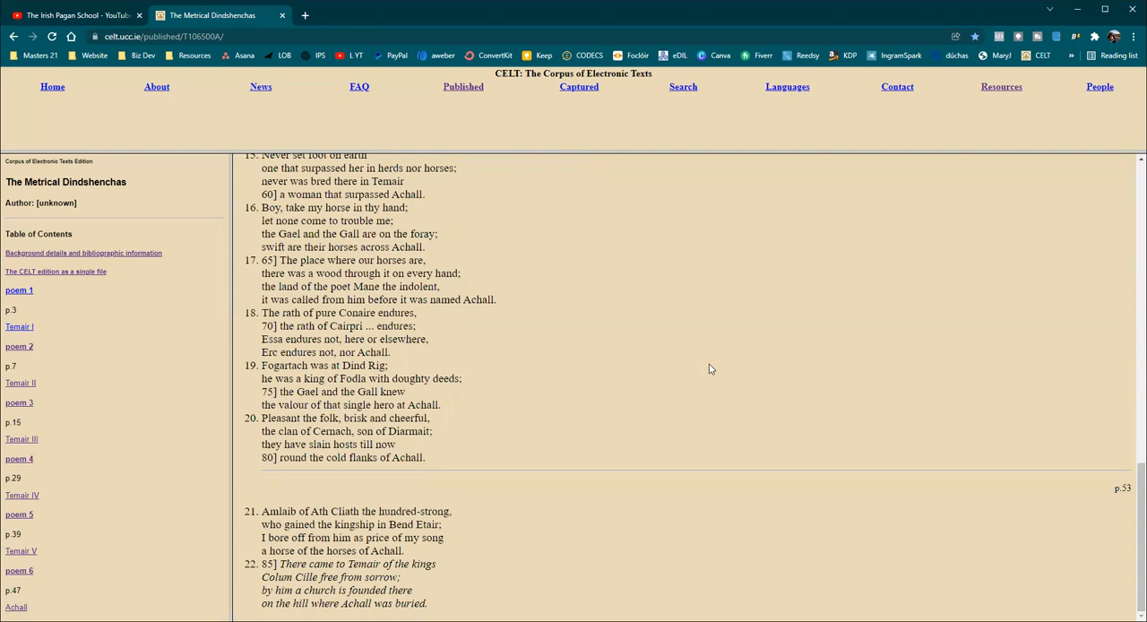
mouse_move(697, 375)
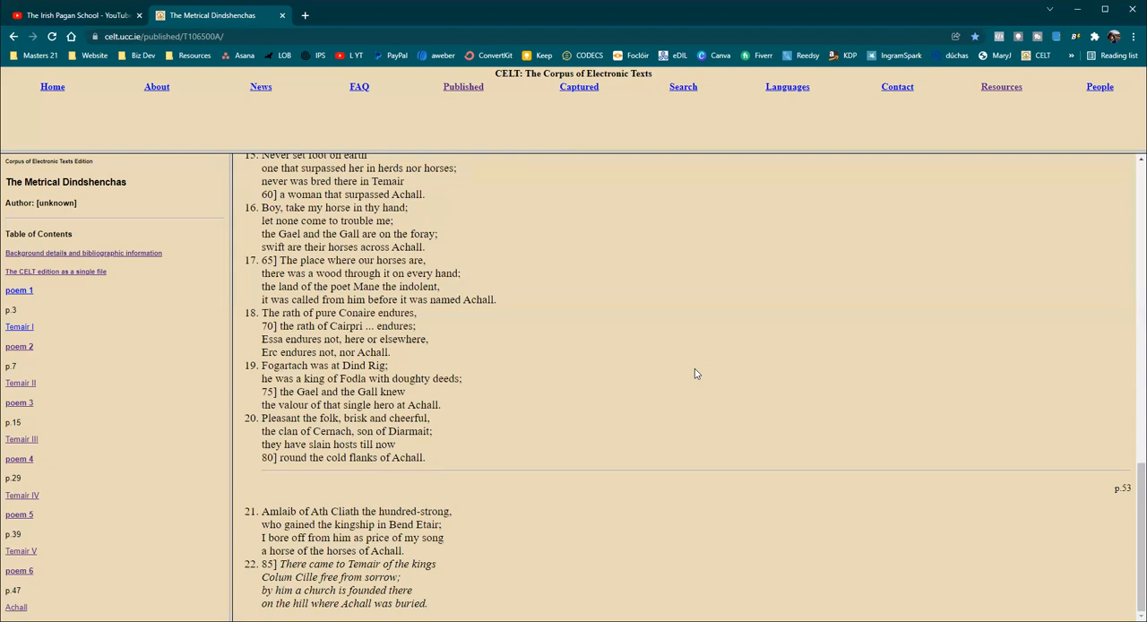
mouse_move(690, 373)
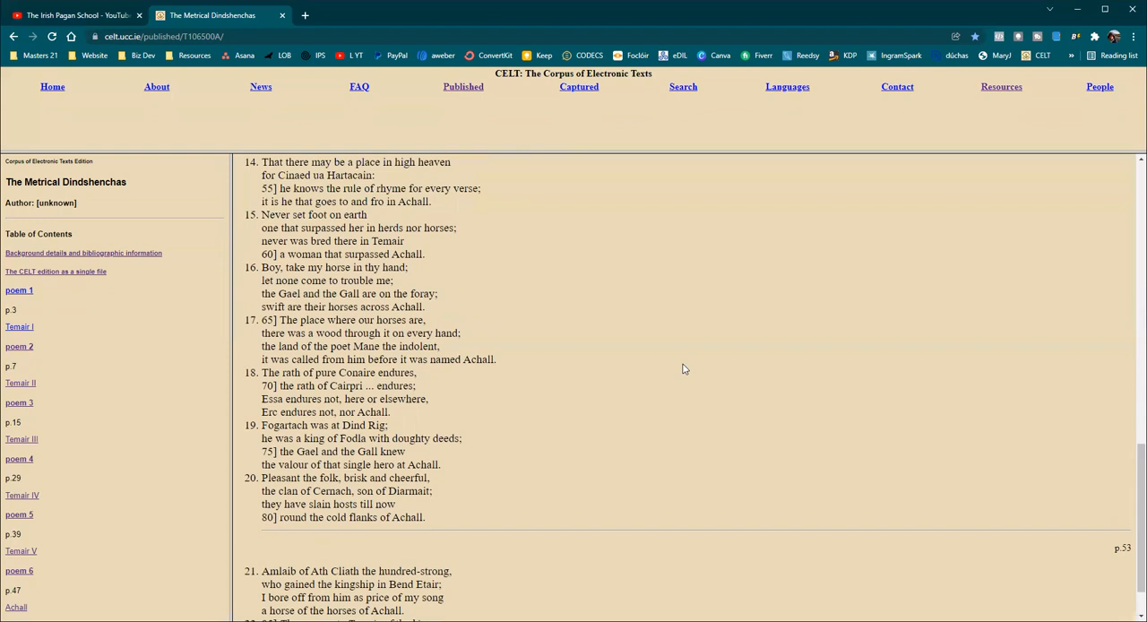
mouse_move(686, 369)
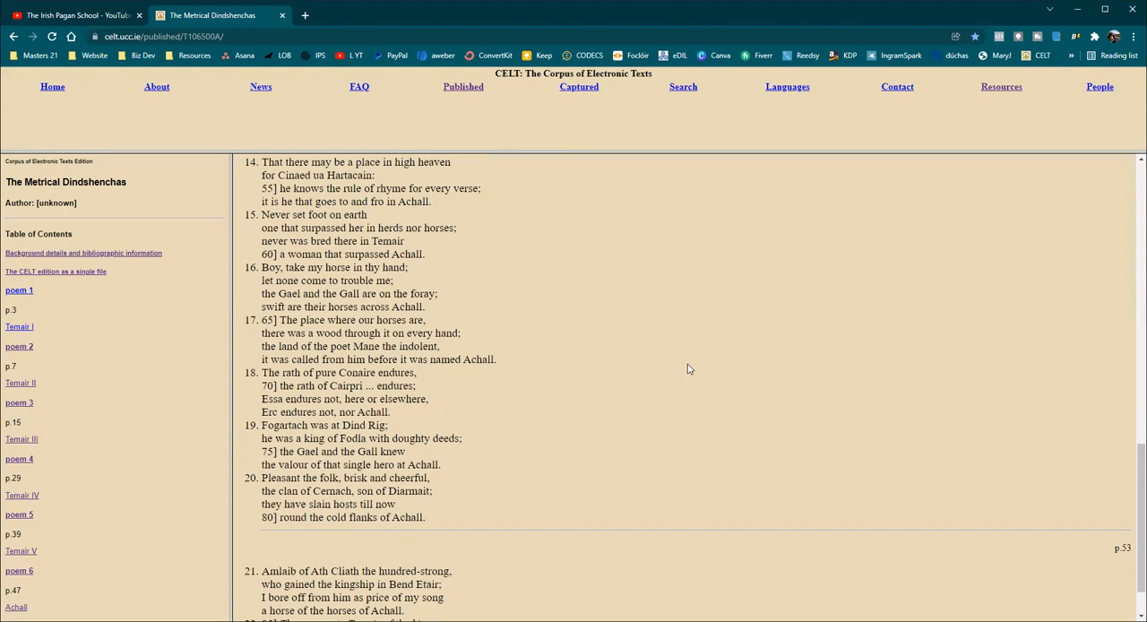
mouse_move(688, 364)
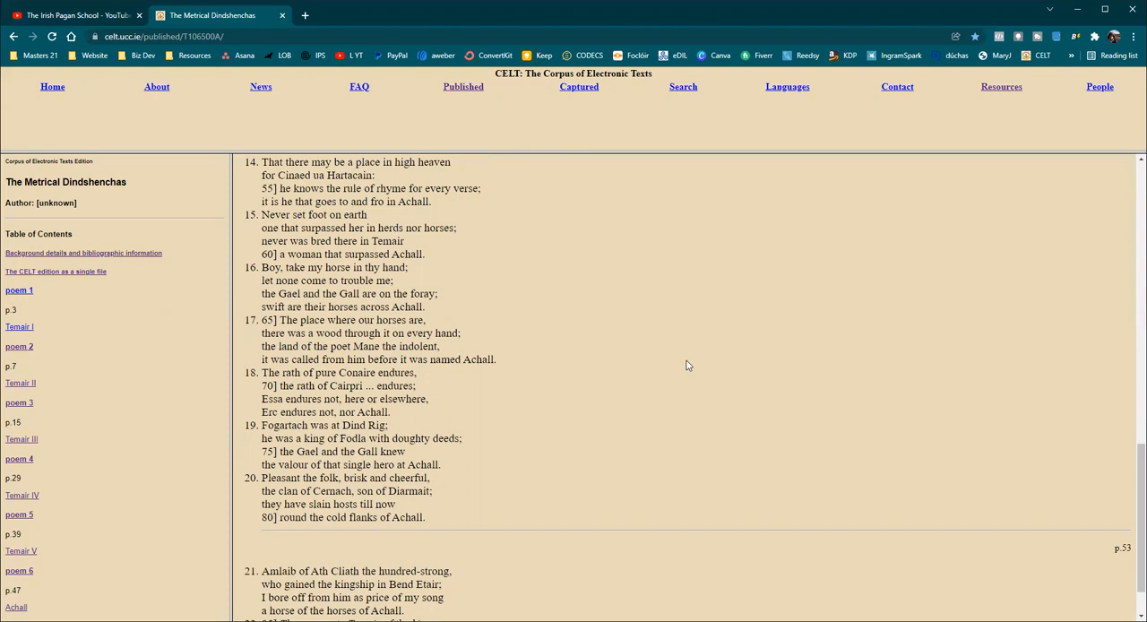
mouse_move(692, 362)
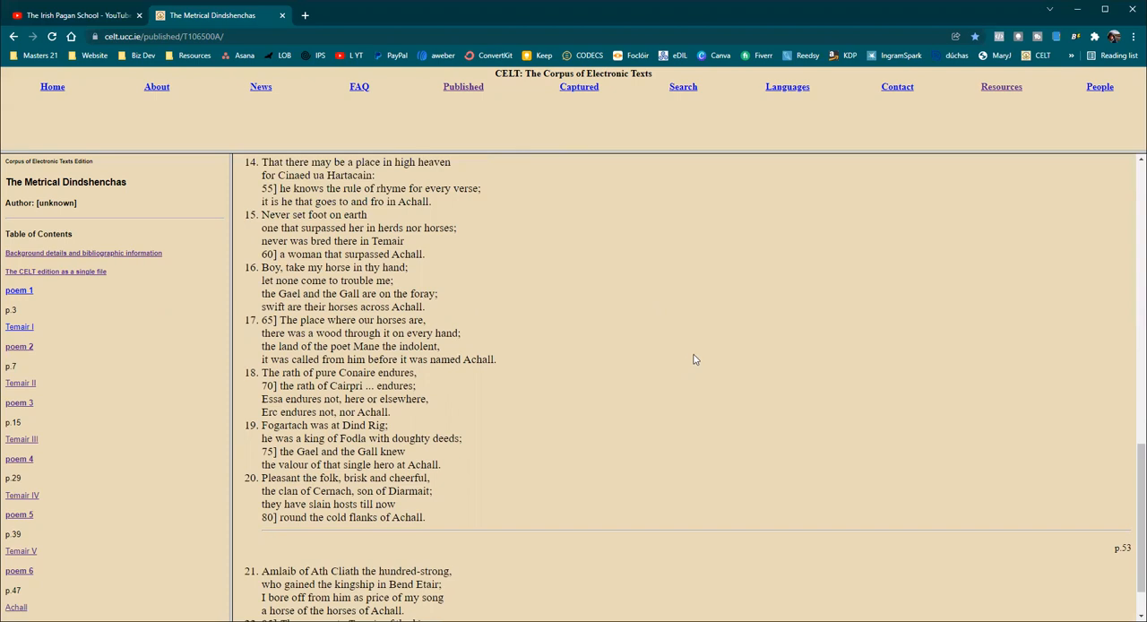
- Scroll down so the final stanza 22 is fully visible
scroll("down", 3)
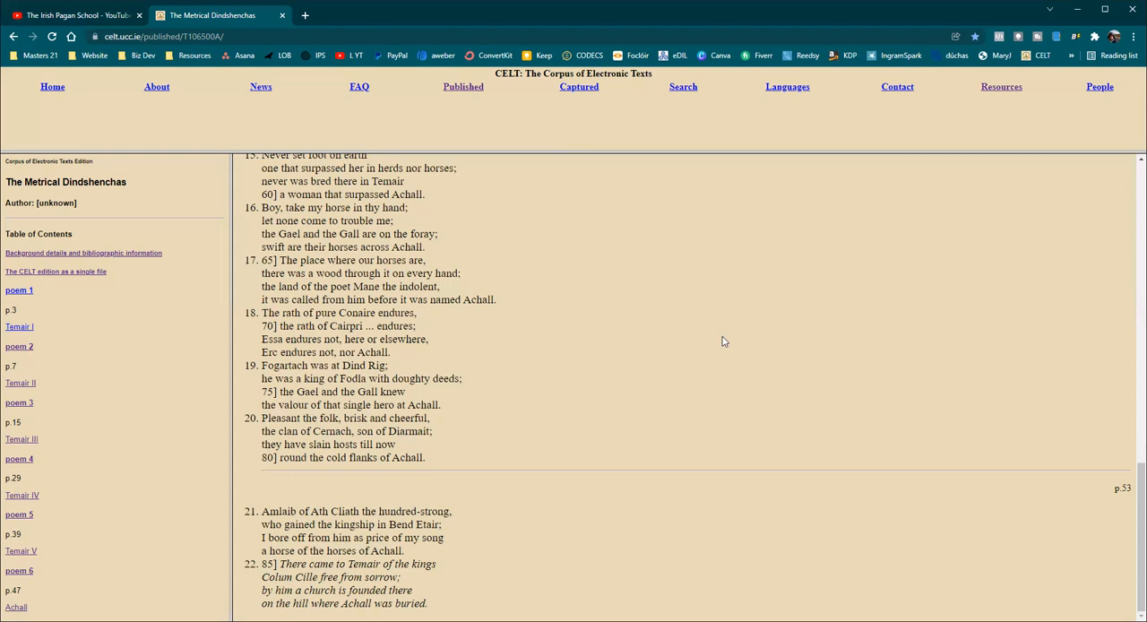
mouse_move(685, 340)
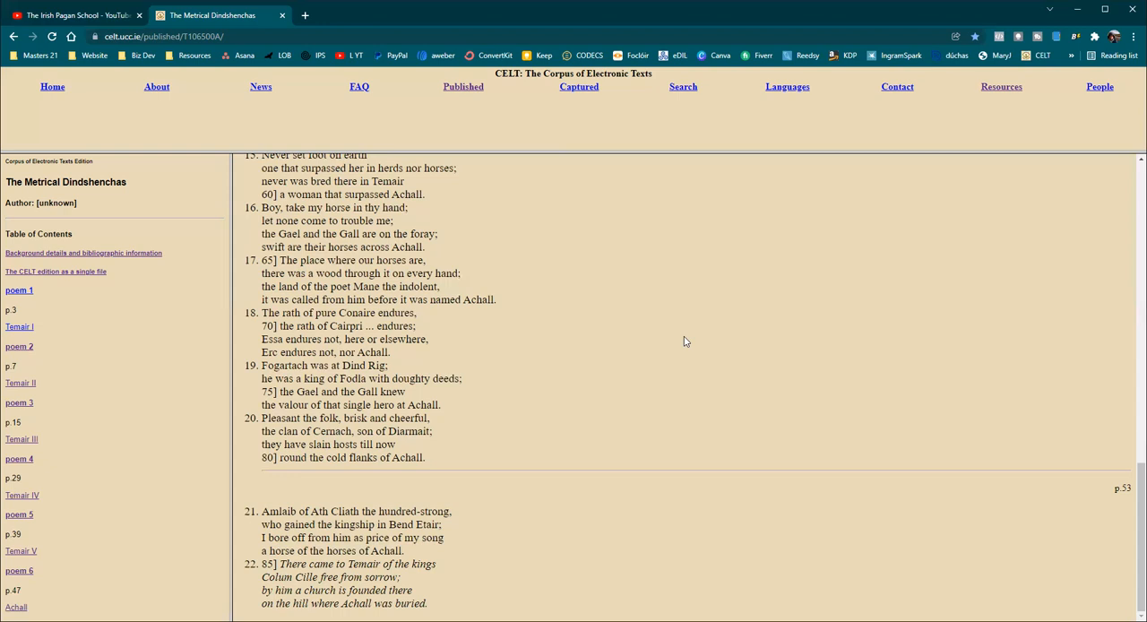
mouse_move(764, 27)
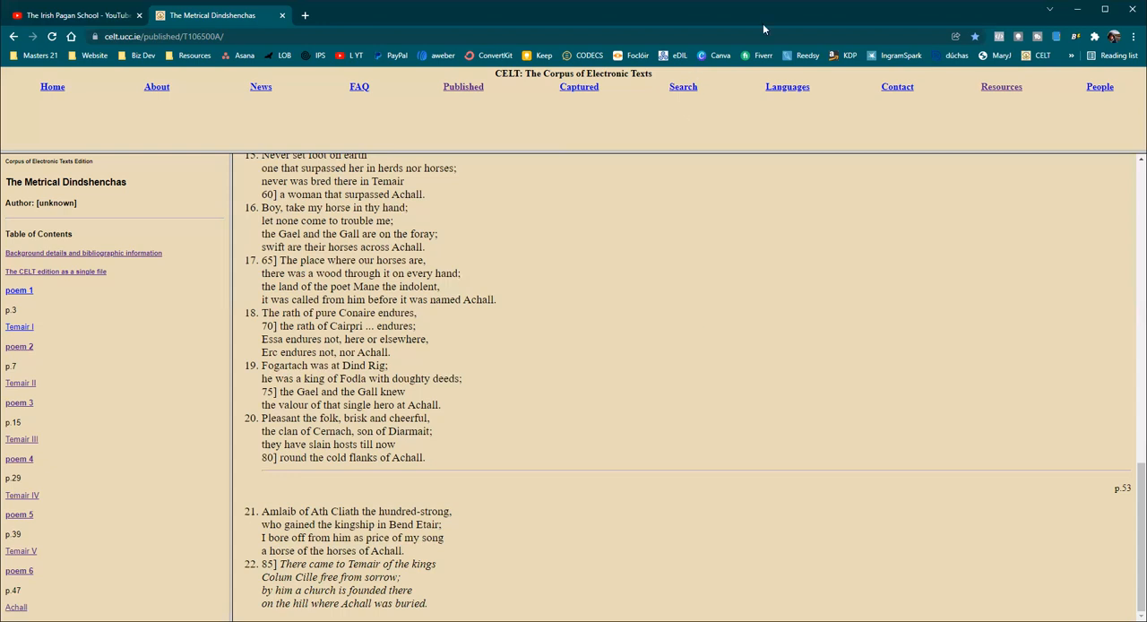